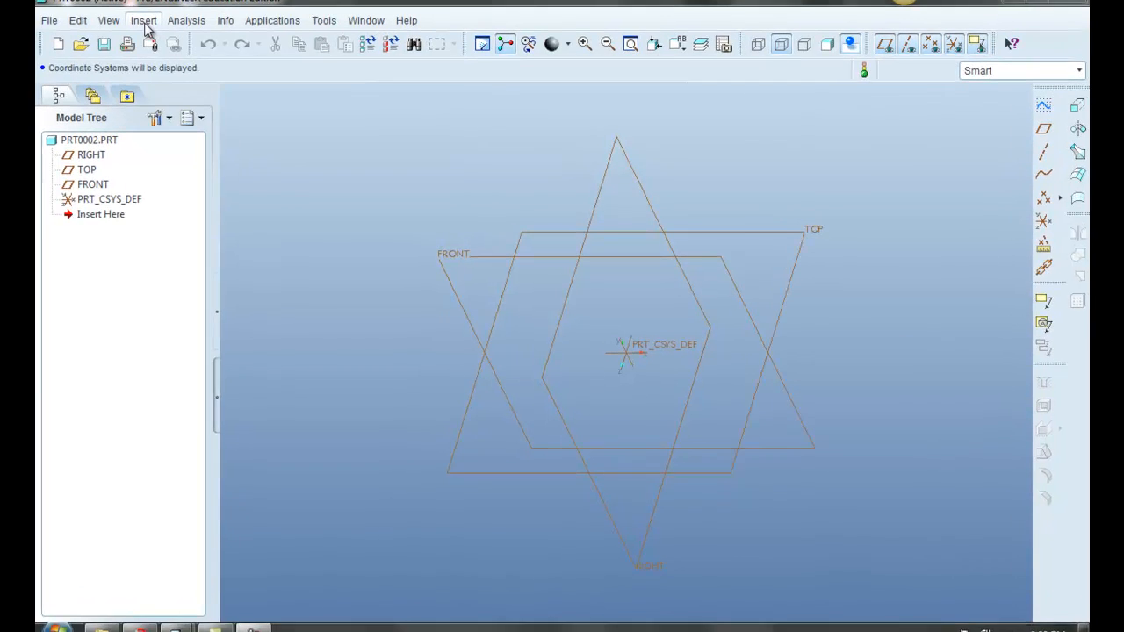
Show the Insert menu's Sweep submenu with its Protrusion option
click(144, 21)
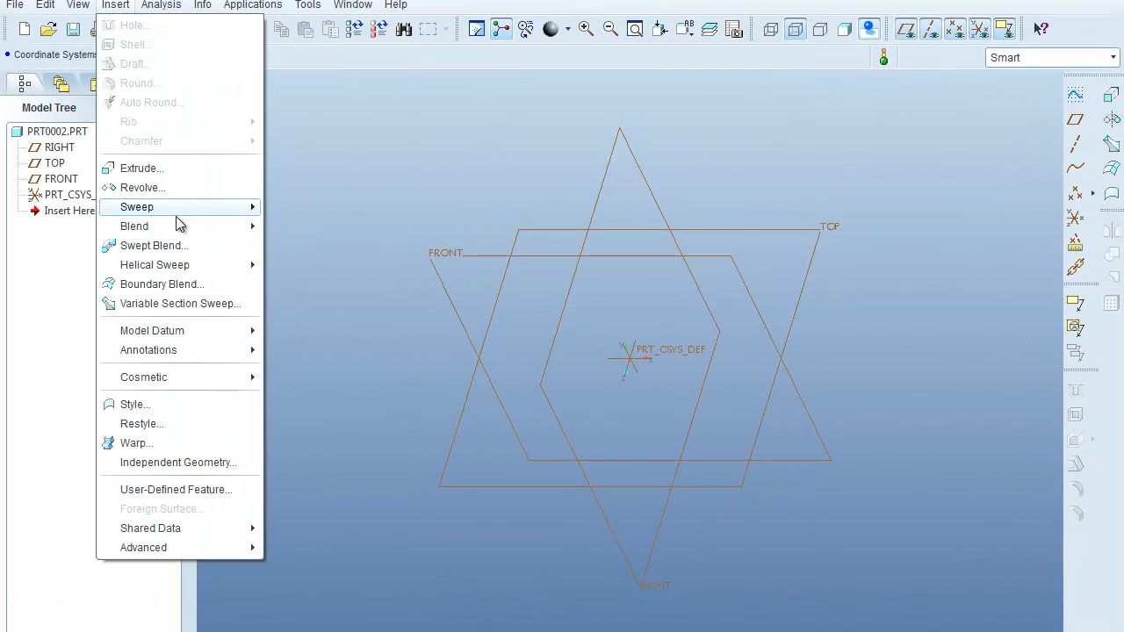
mouse_move(137, 207)
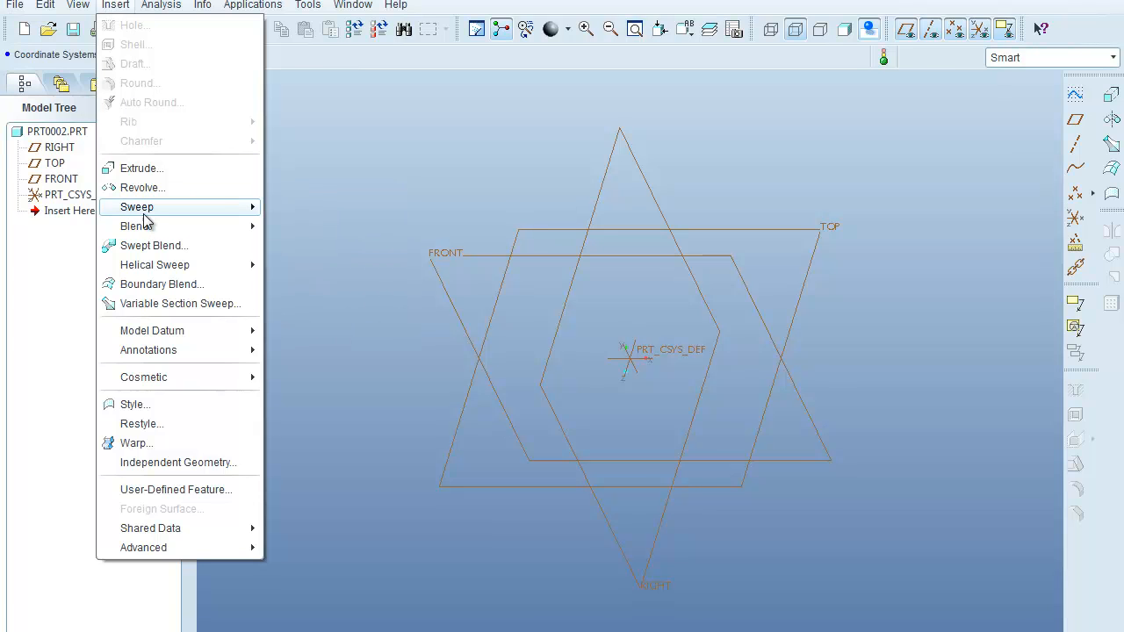
mouse_move(137, 208)
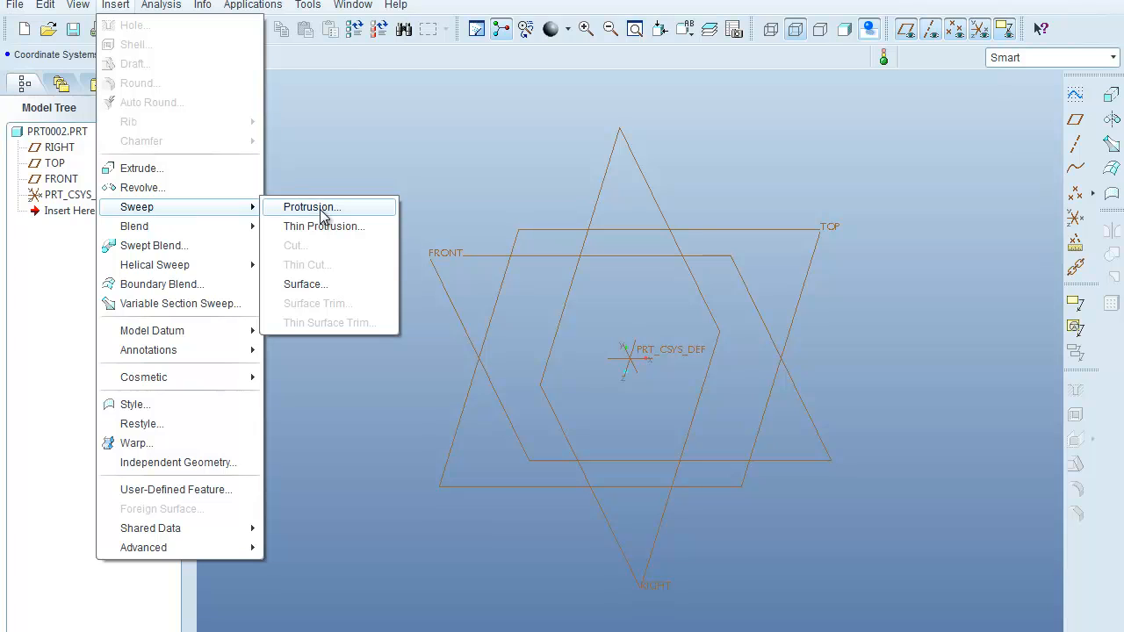
mouse_move(302, 214)
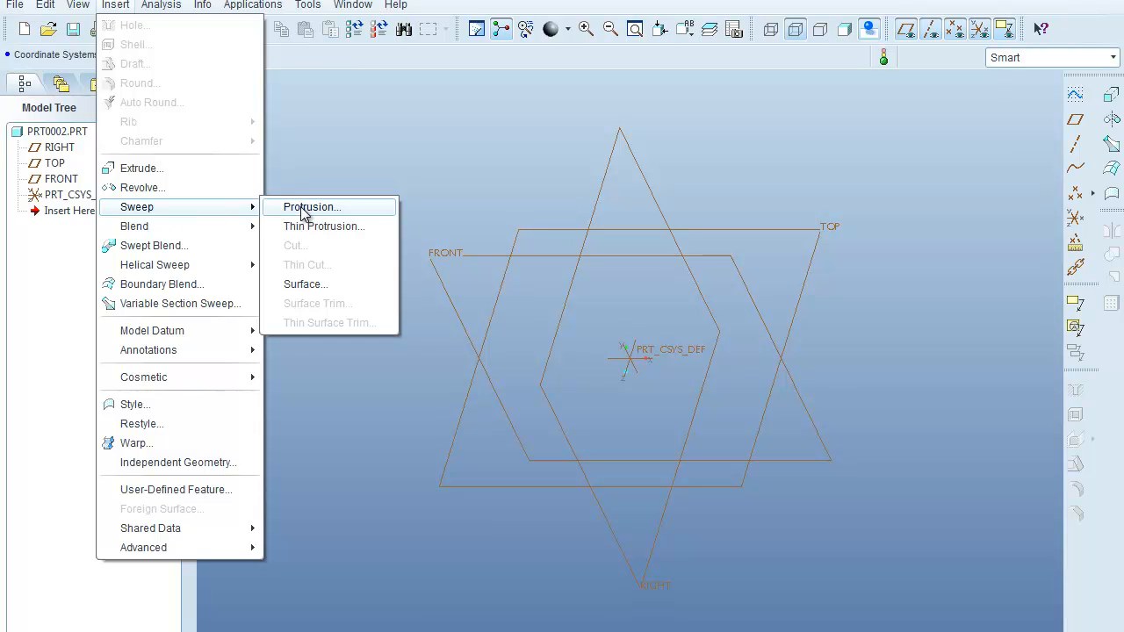
Start a swept protrusion and choose Sketch Traj to sketch its trajectory
click(309, 207)
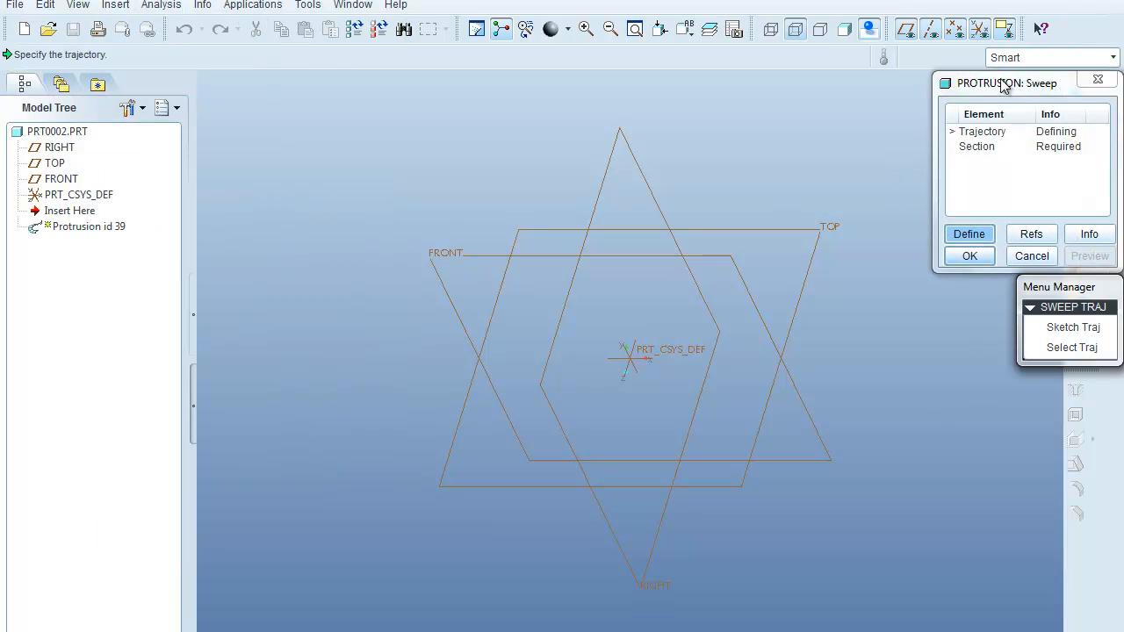
drag(1008, 83, 946, 53)
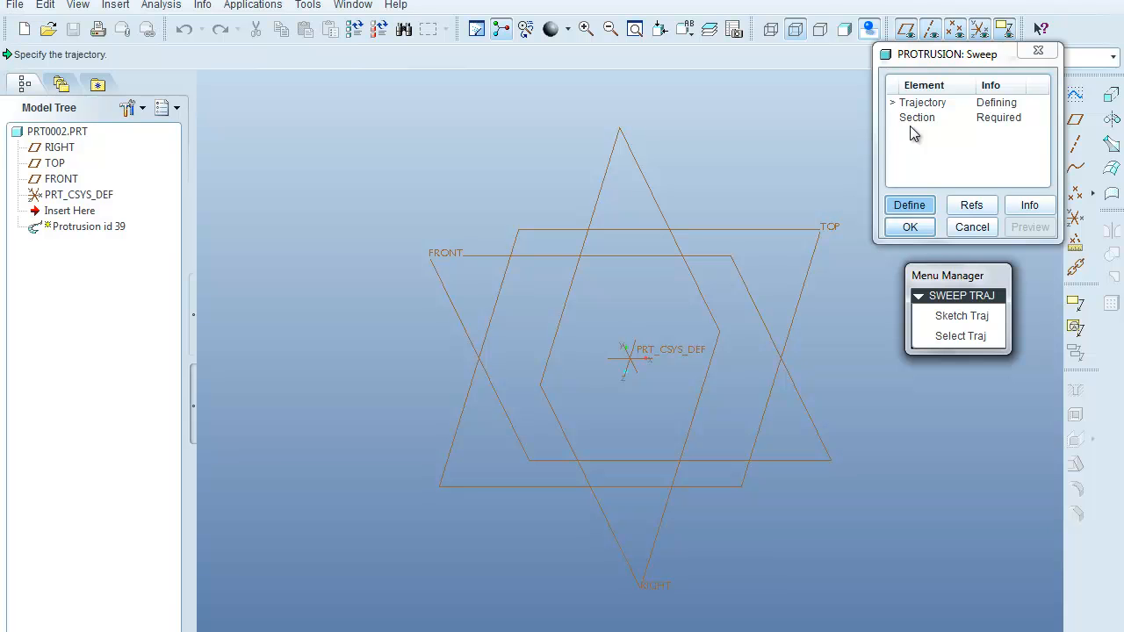
mouse_move(913, 114)
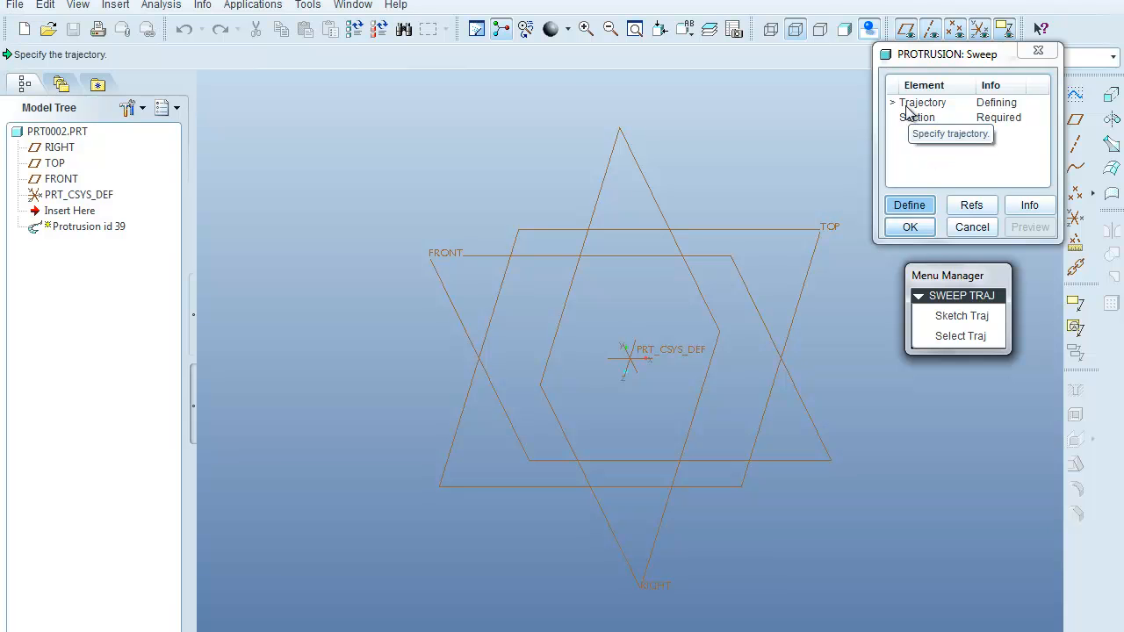
mouse_move(969, 283)
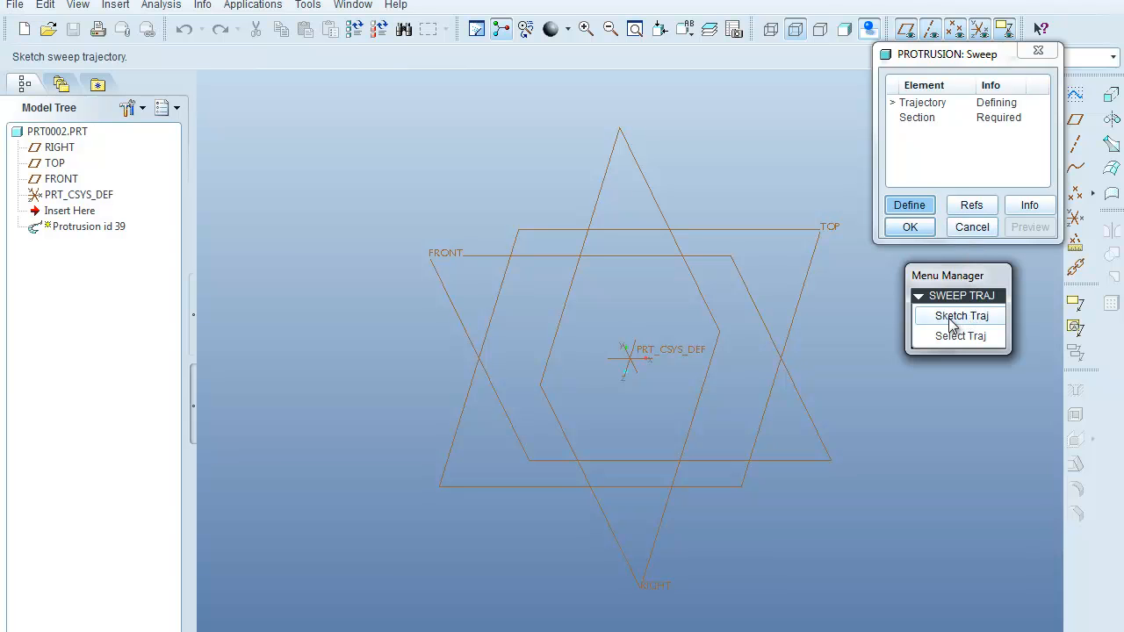
click(961, 335)
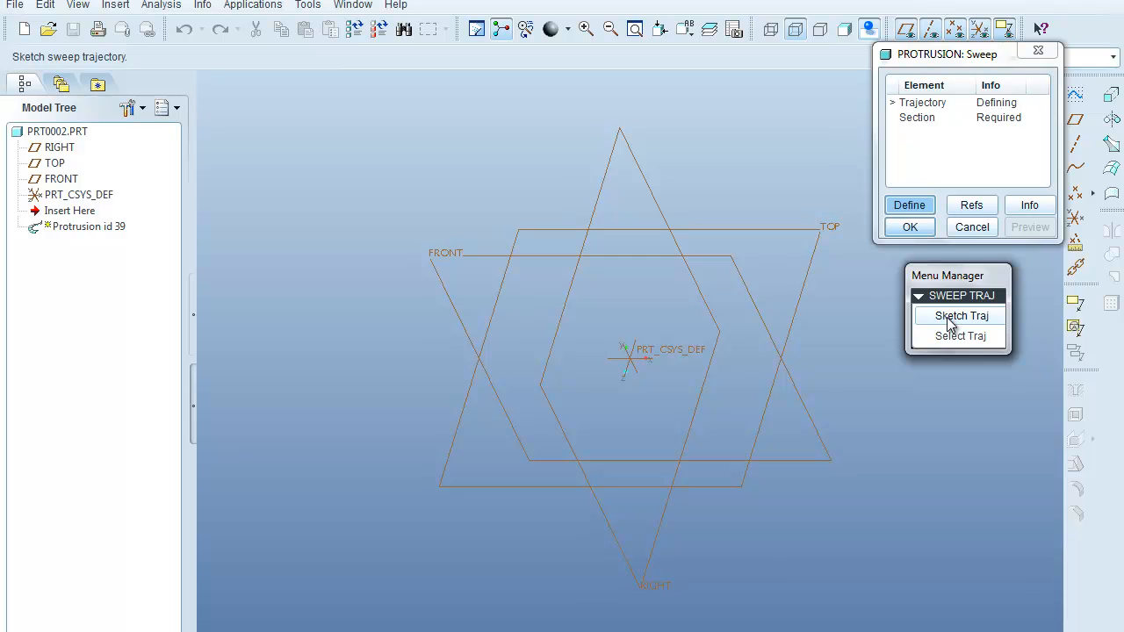
Use the TOP datum plane as the trajectory sketch plane with default direction and orientation
click(960, 316)
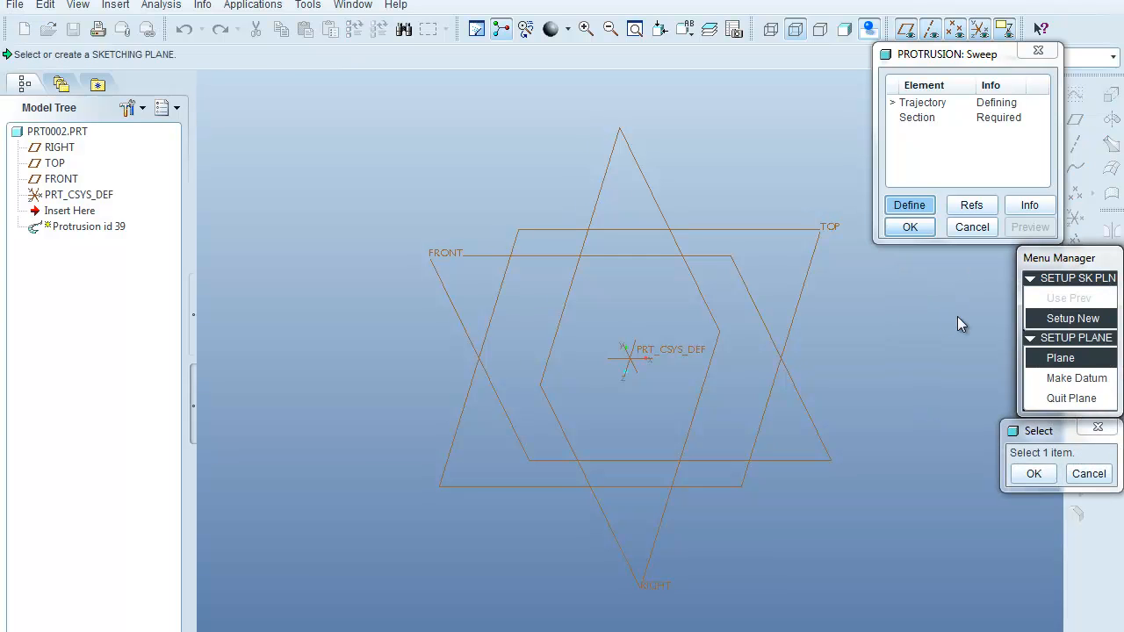
mouse_move(843, 257)
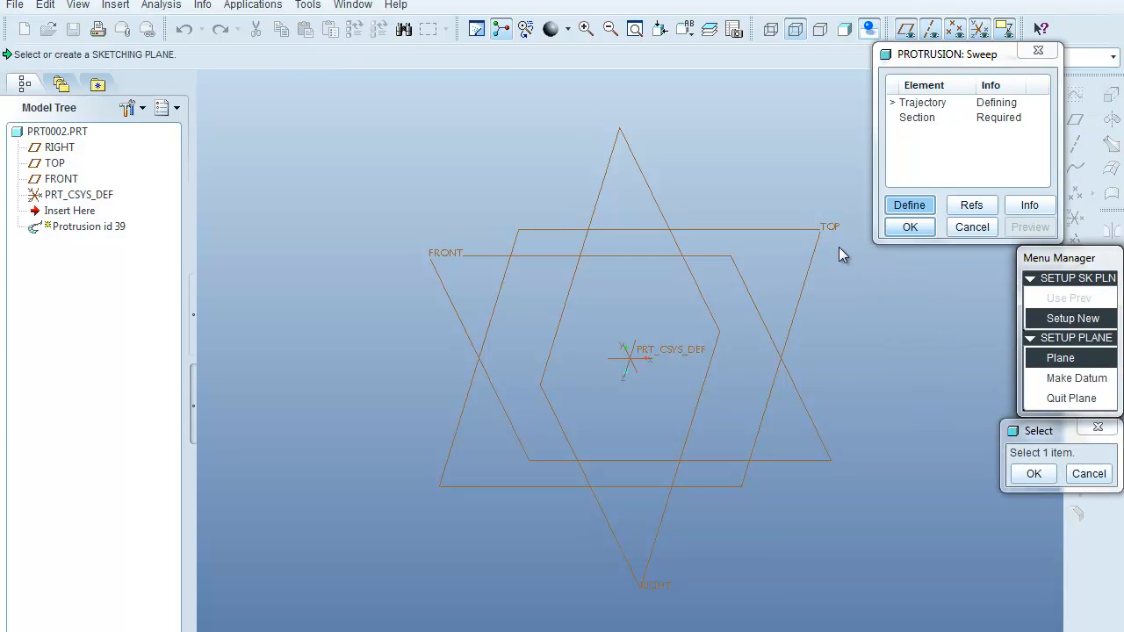
mouse_move(822, 235)
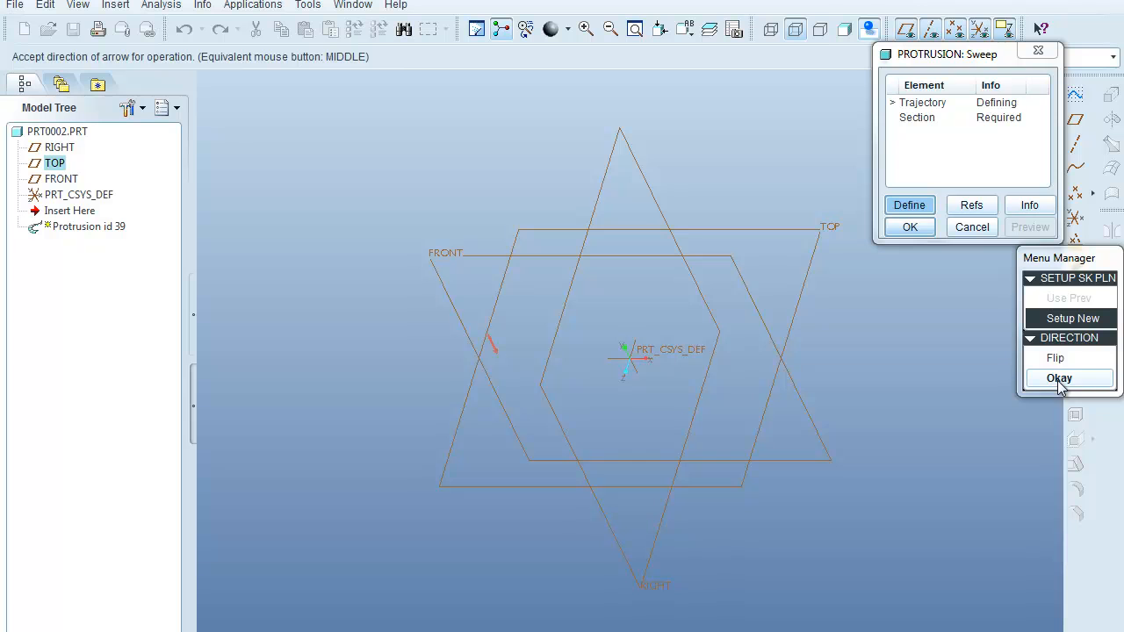
click(1059, 377)
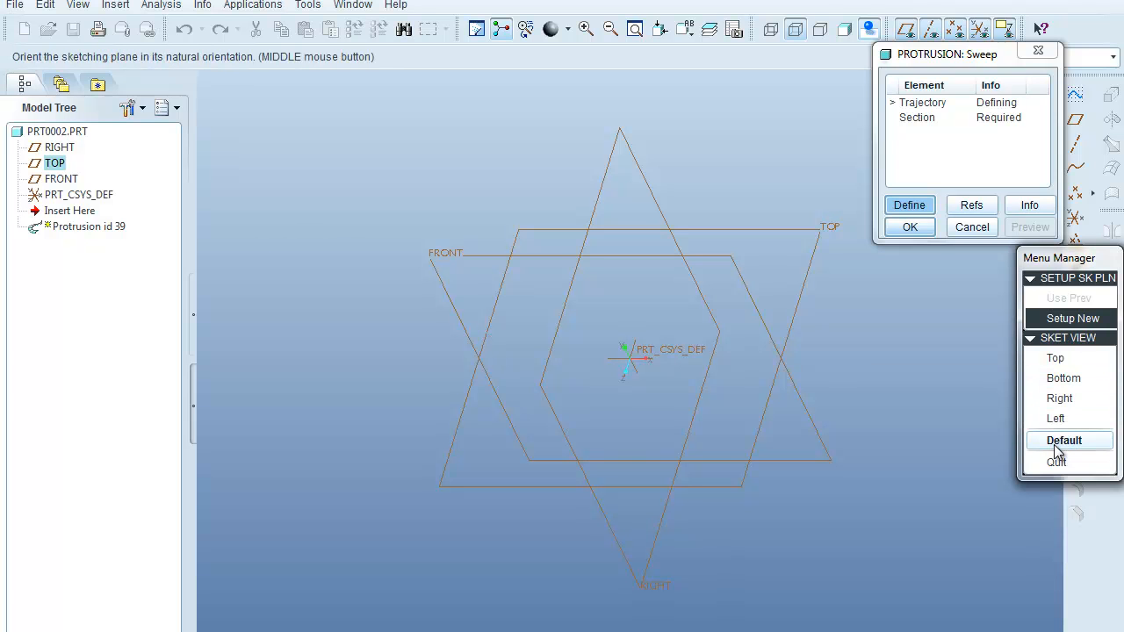
click(1064, 439)
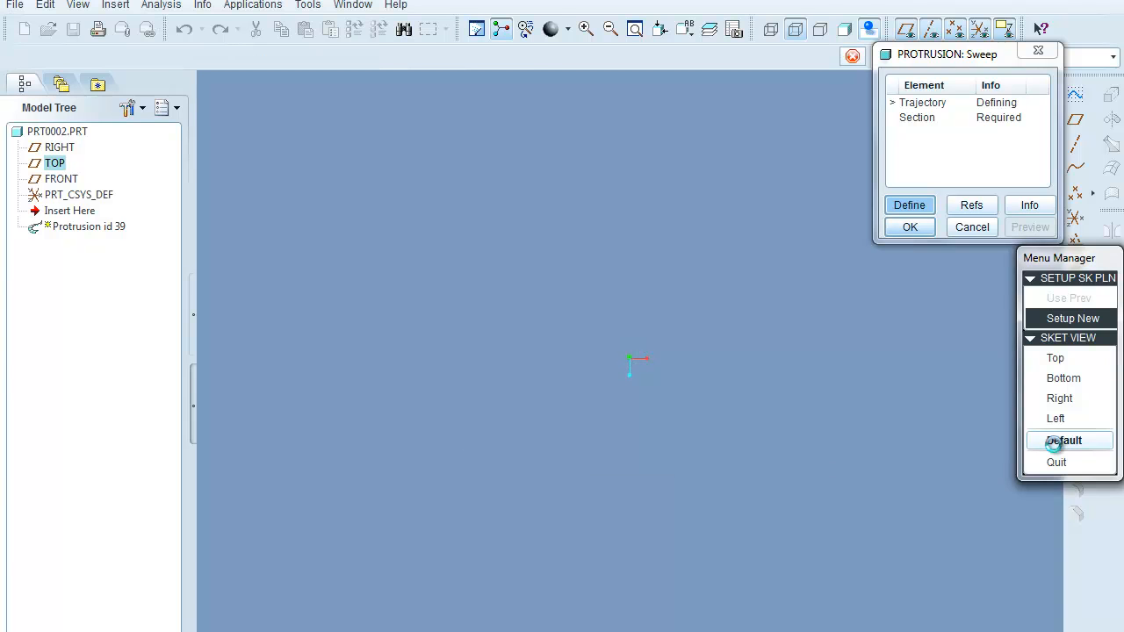
Sketch an S-shaped spline trajectory starting at the sketch origin
click(1065, 439)
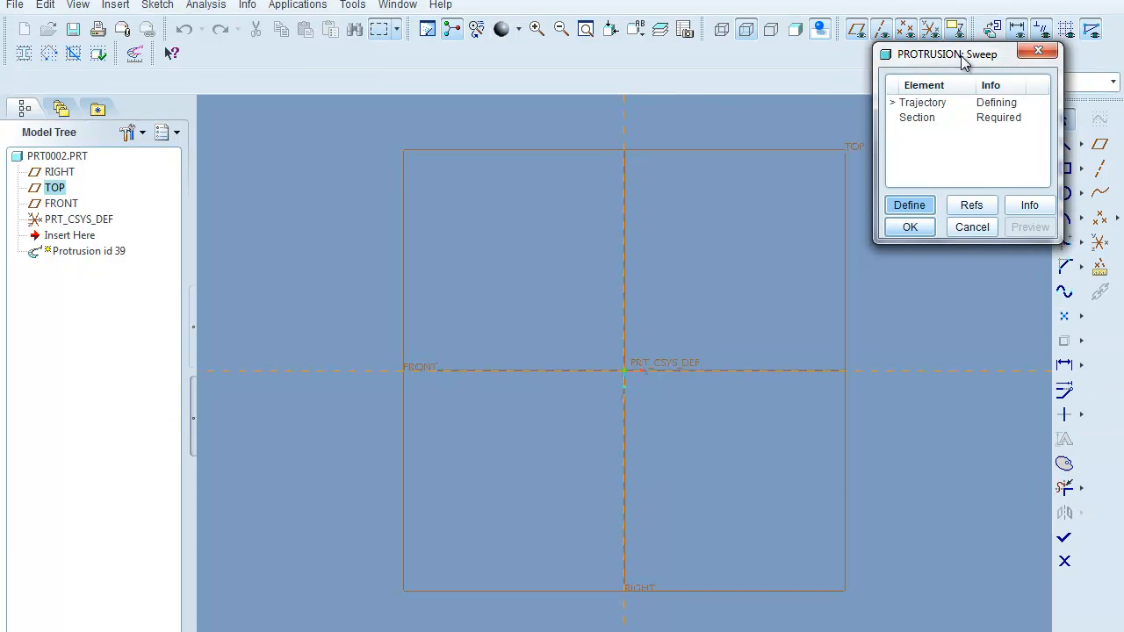
drag(947, 53, 910, 2)
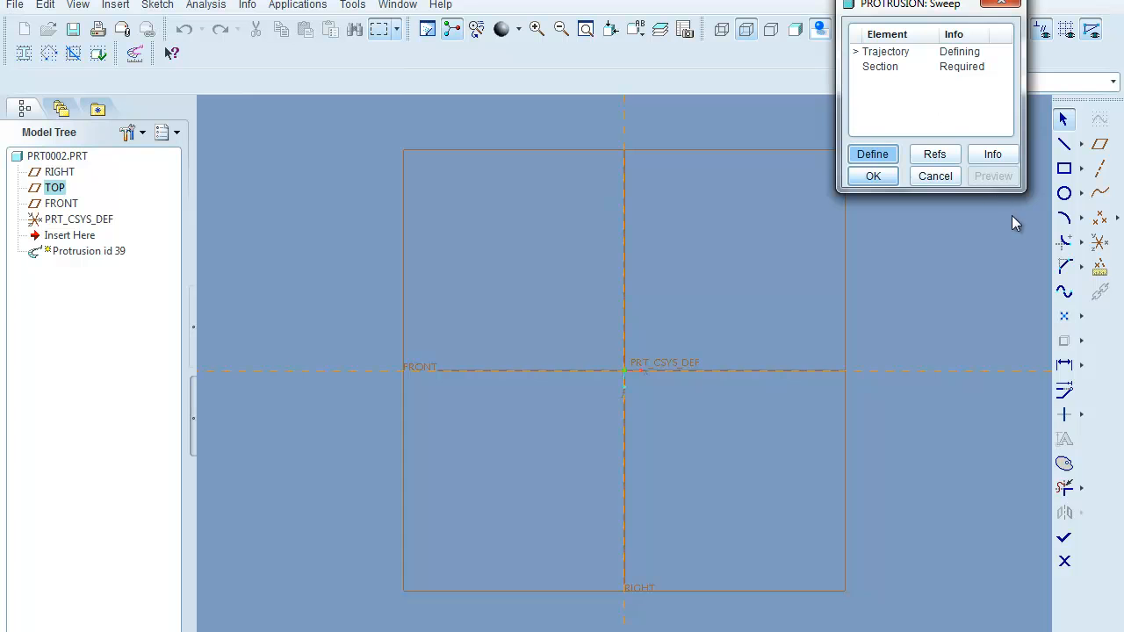
mouse_move(1045, 303)
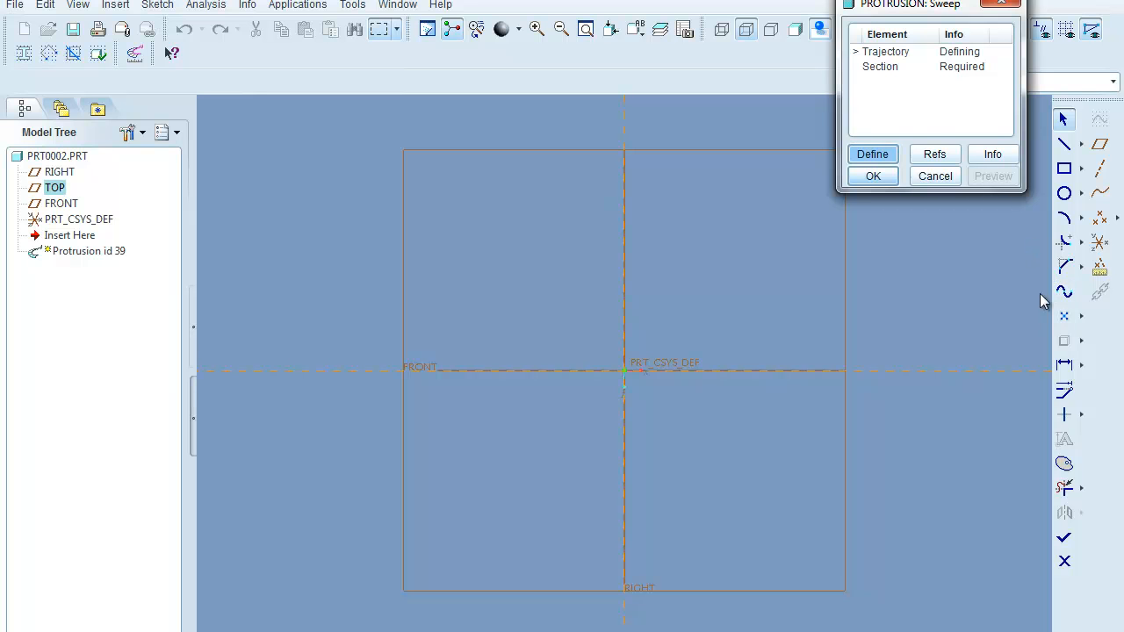
mouse_move(1064, 292)
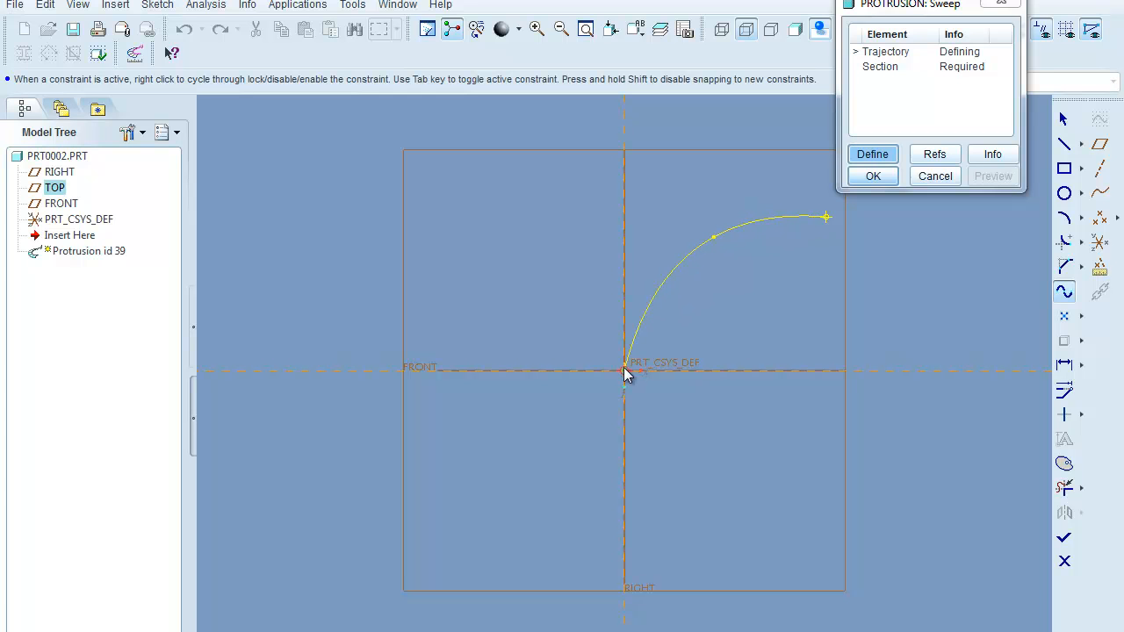
drag(624, 369, 530, 492)
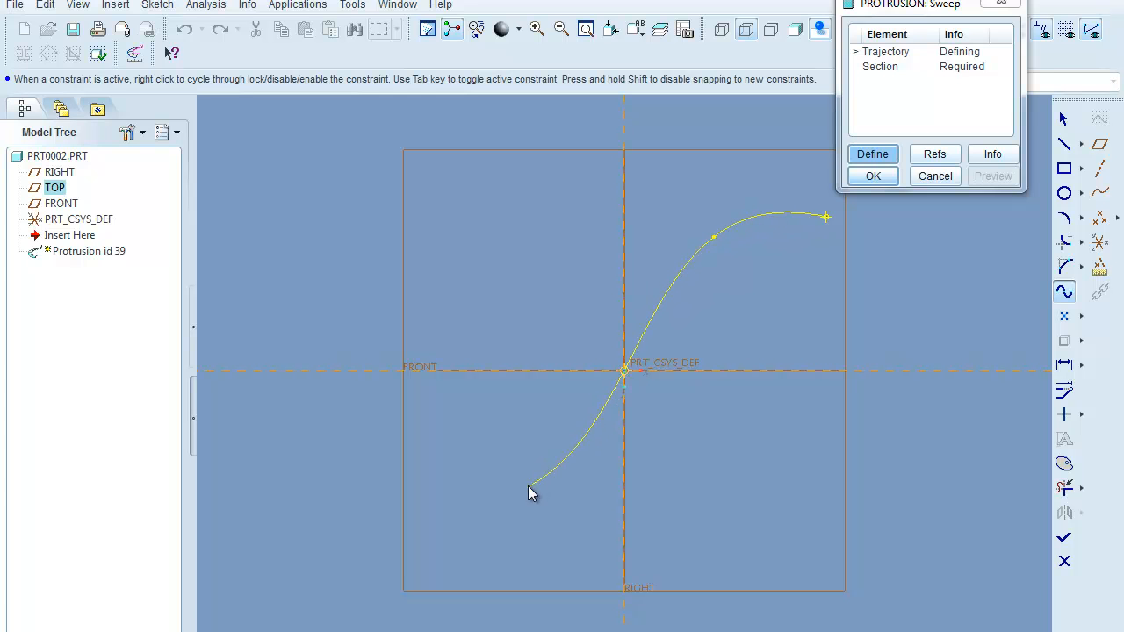
drag(531, 492, 376, 571)
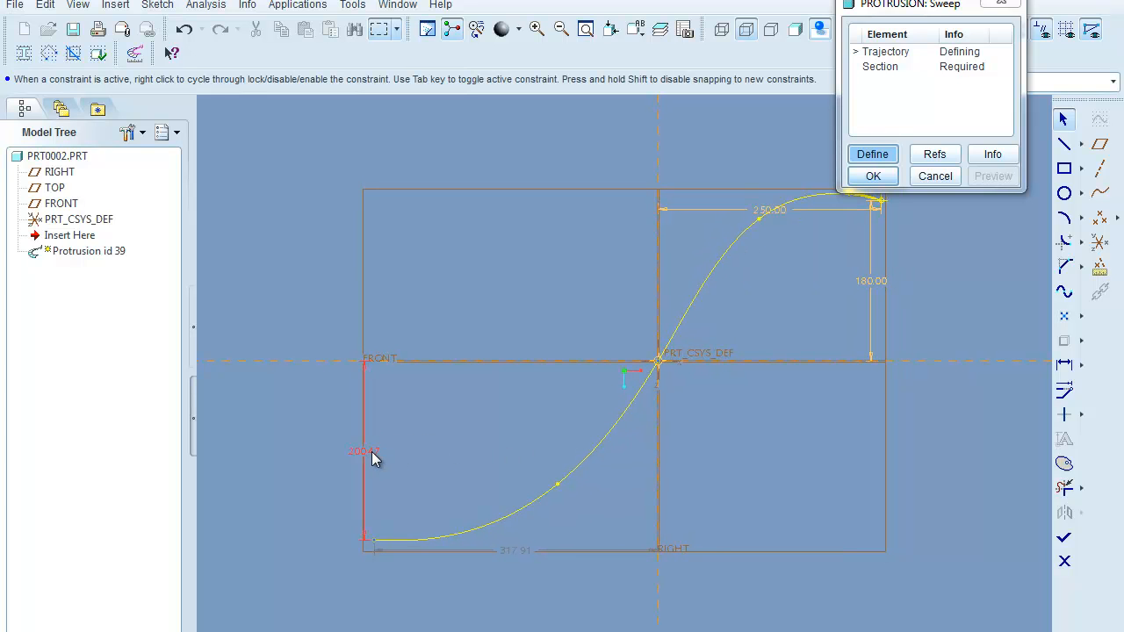
Set the spline's left vertical dimension to 200 and refine the S-curve shape
double_click(361, 451)
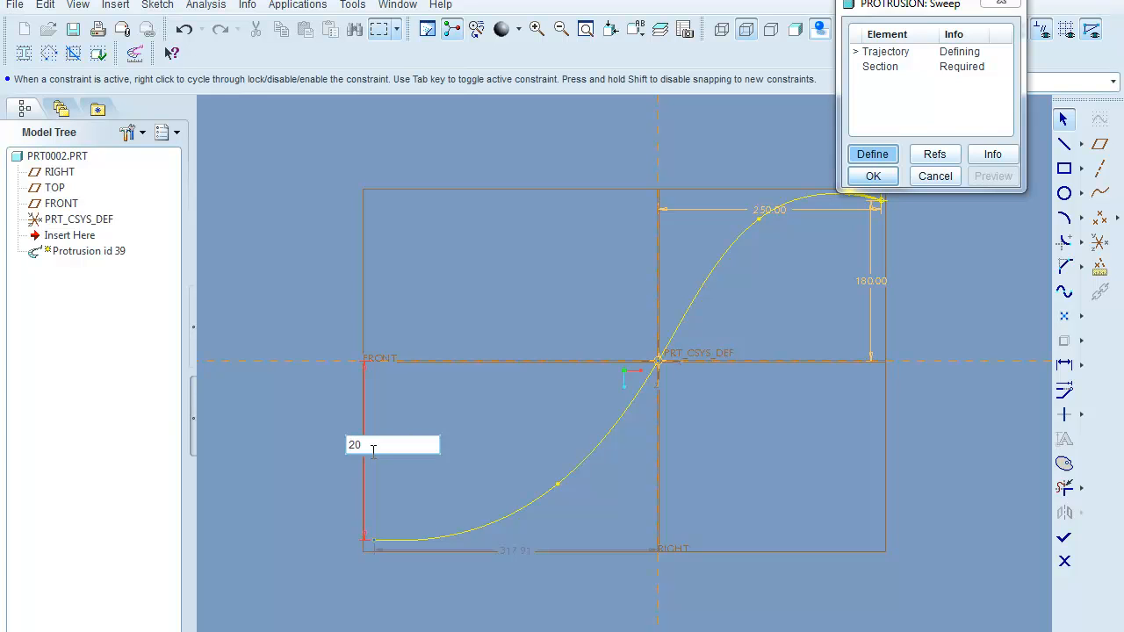
text(200.00)
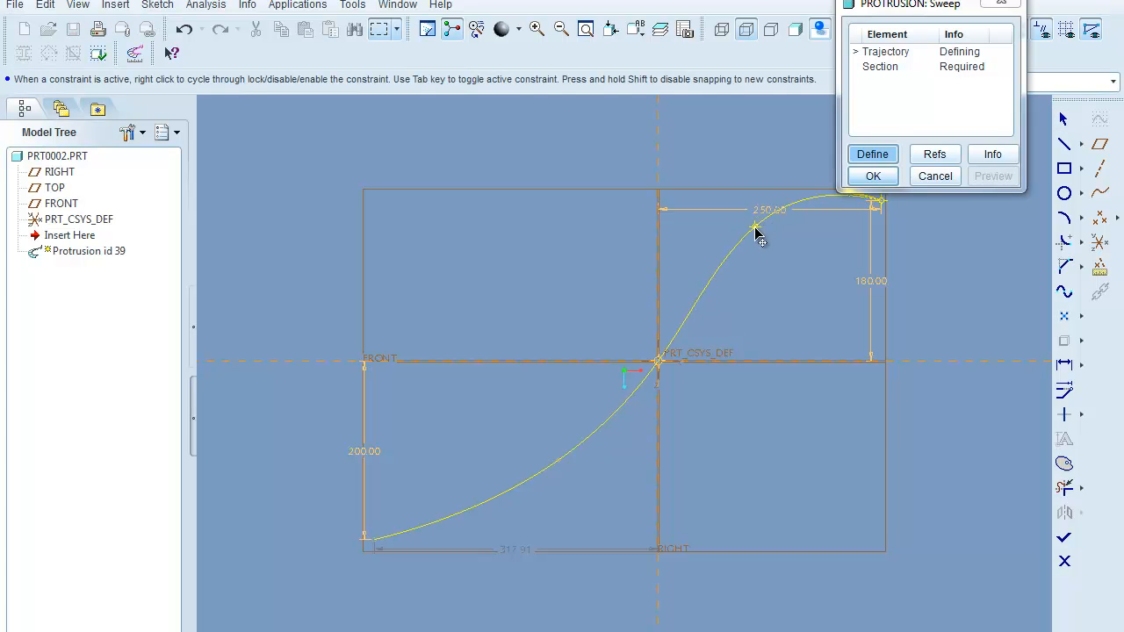
drag(757, 232, 745, 265)
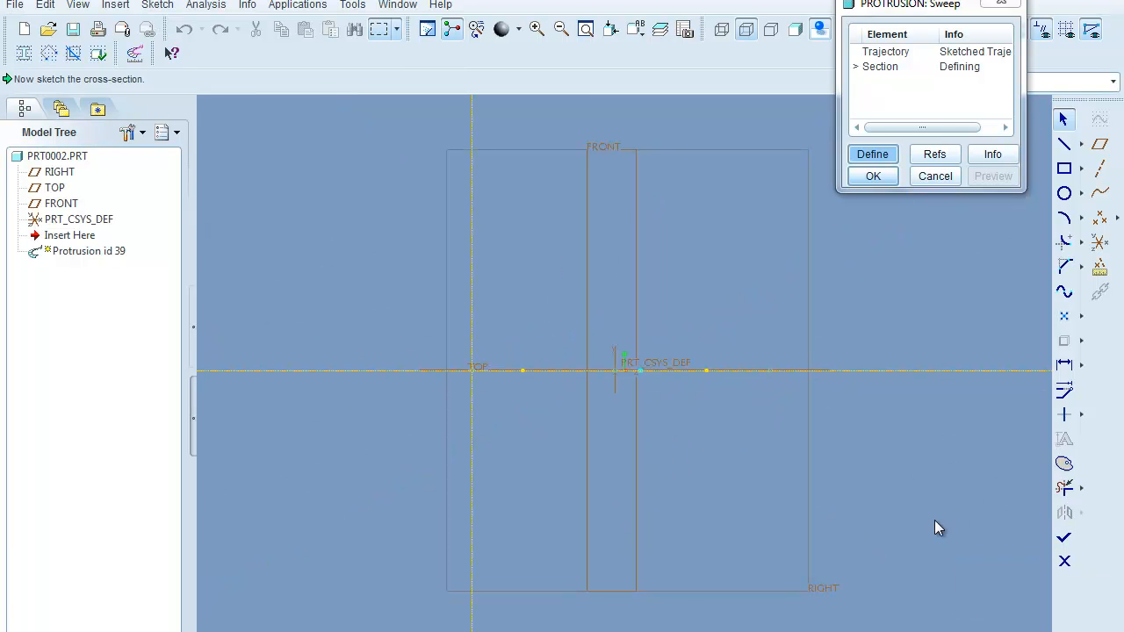
mouse_move(761, 421)
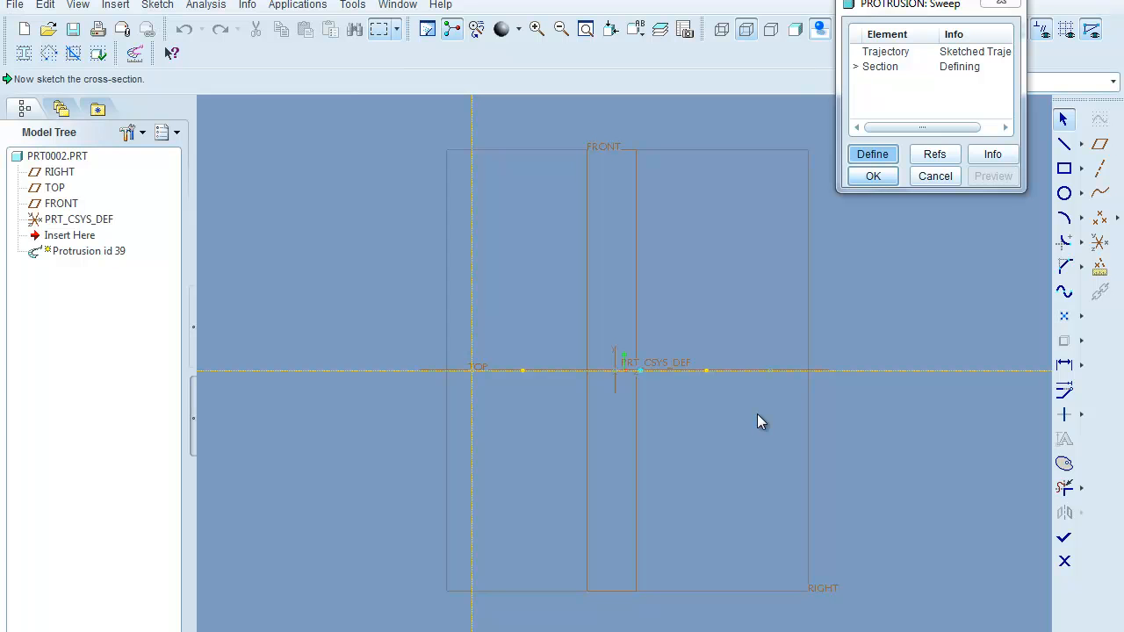
mouse_move(759, 418)
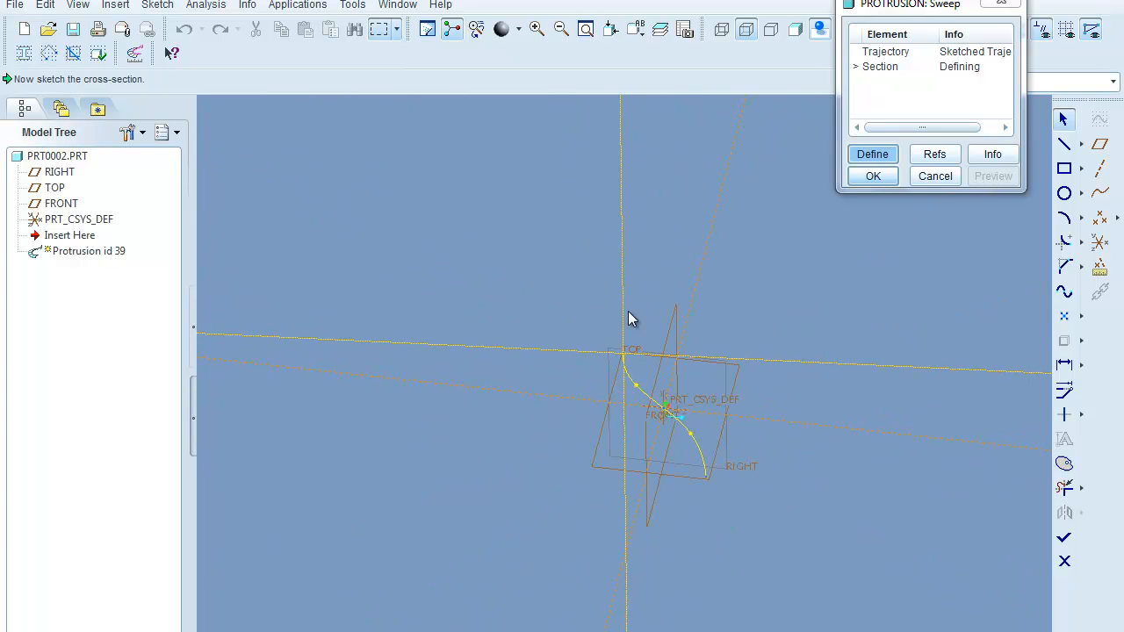
mouse_move(601, 384)
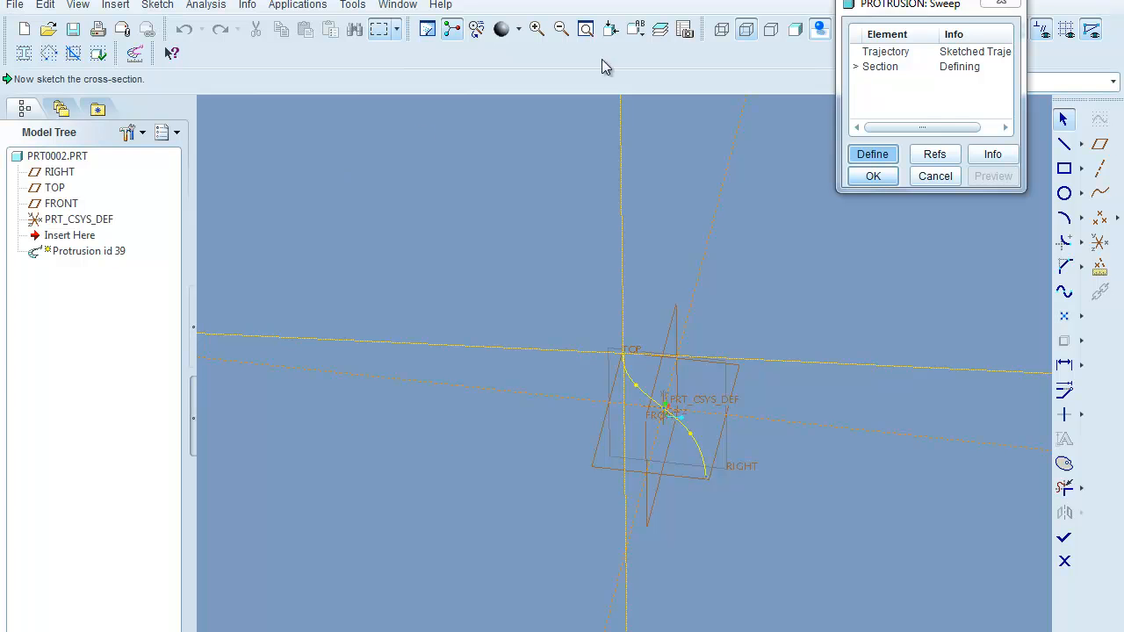
mouse_move(808, 44)
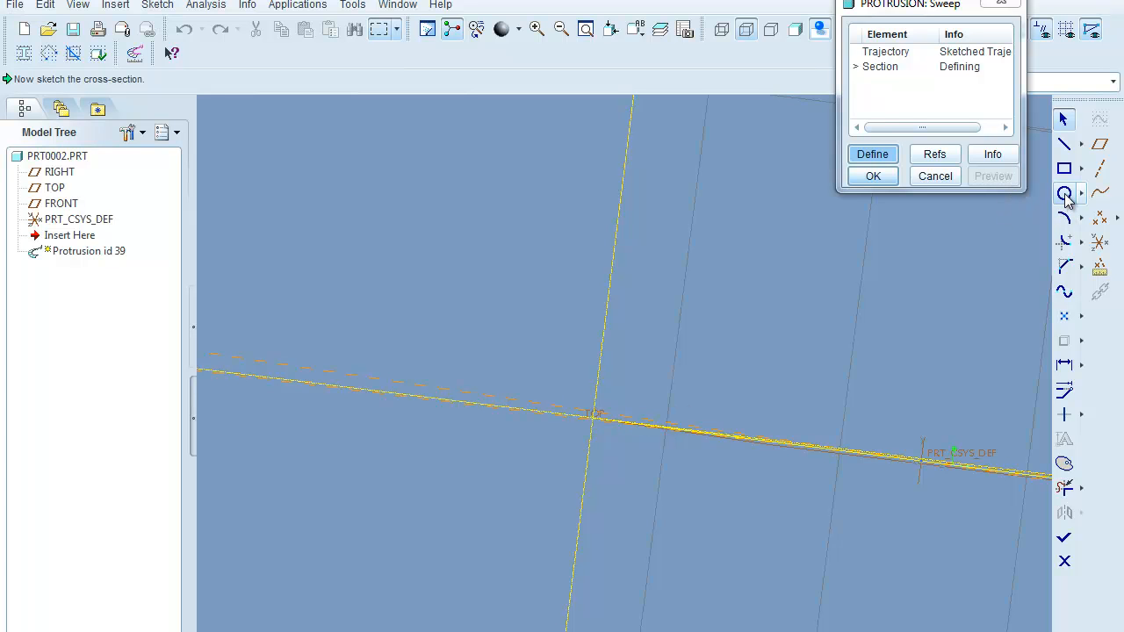
Draw a circular cross-section at the section origin and accept the section
click(1065, 191)
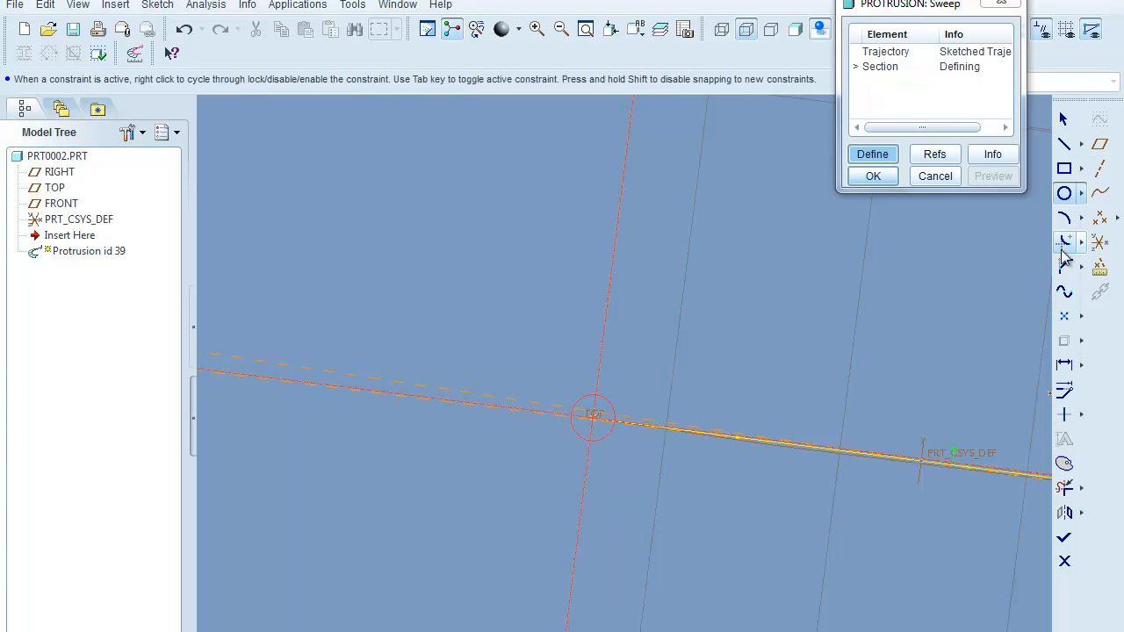
click(594, 418)
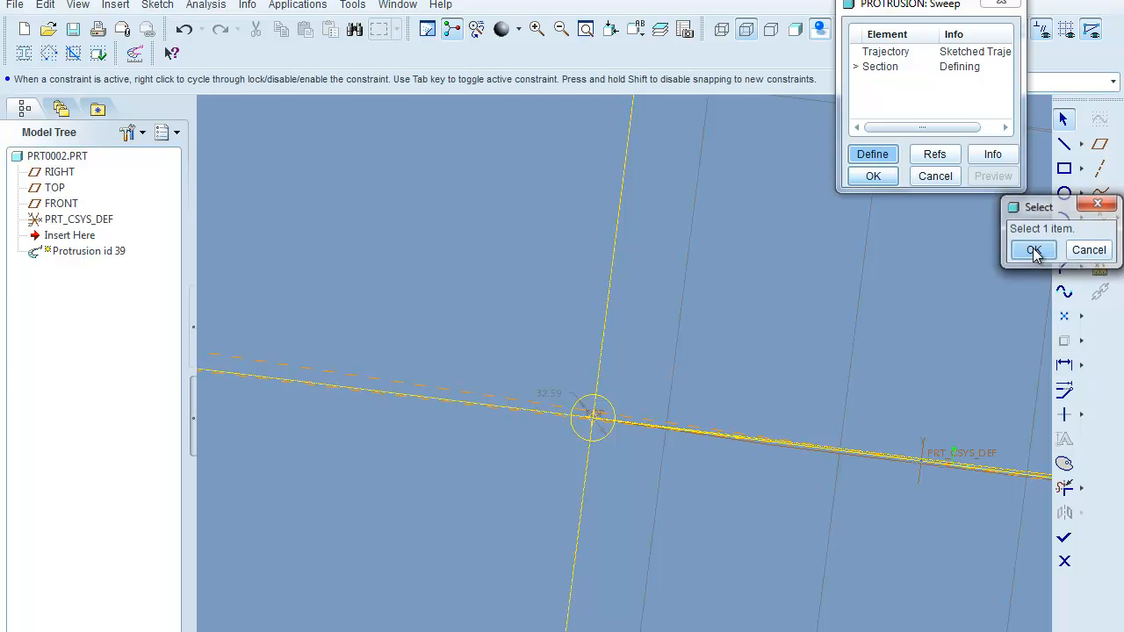
click(1033, 249)
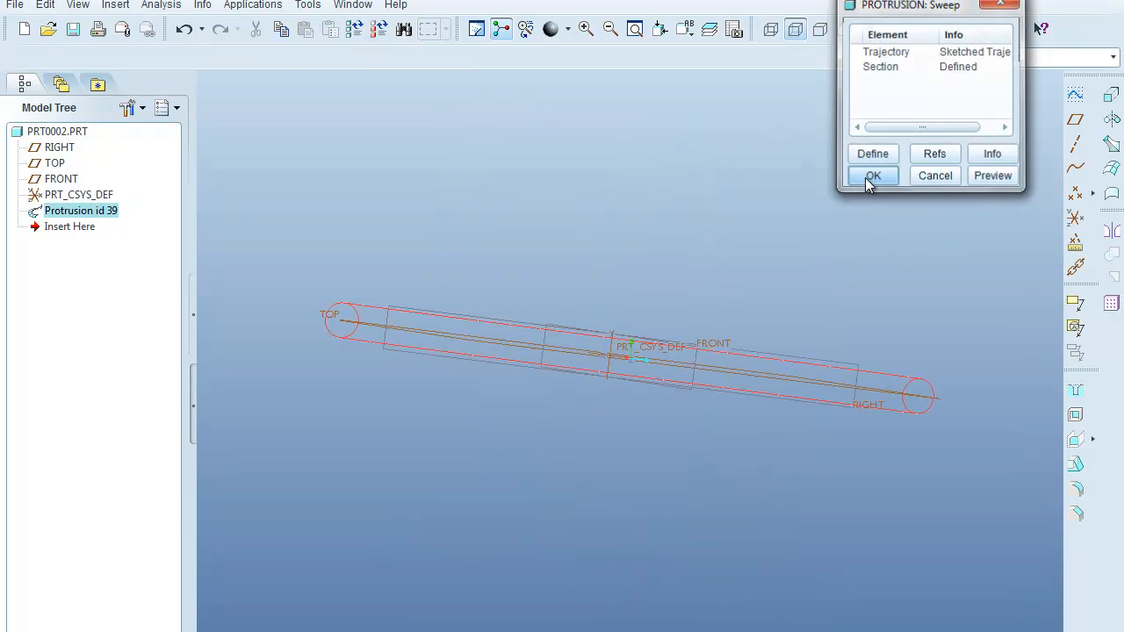
Finish the swept protrusion and display it as a shaded S-shaped tube
click(872, 176)
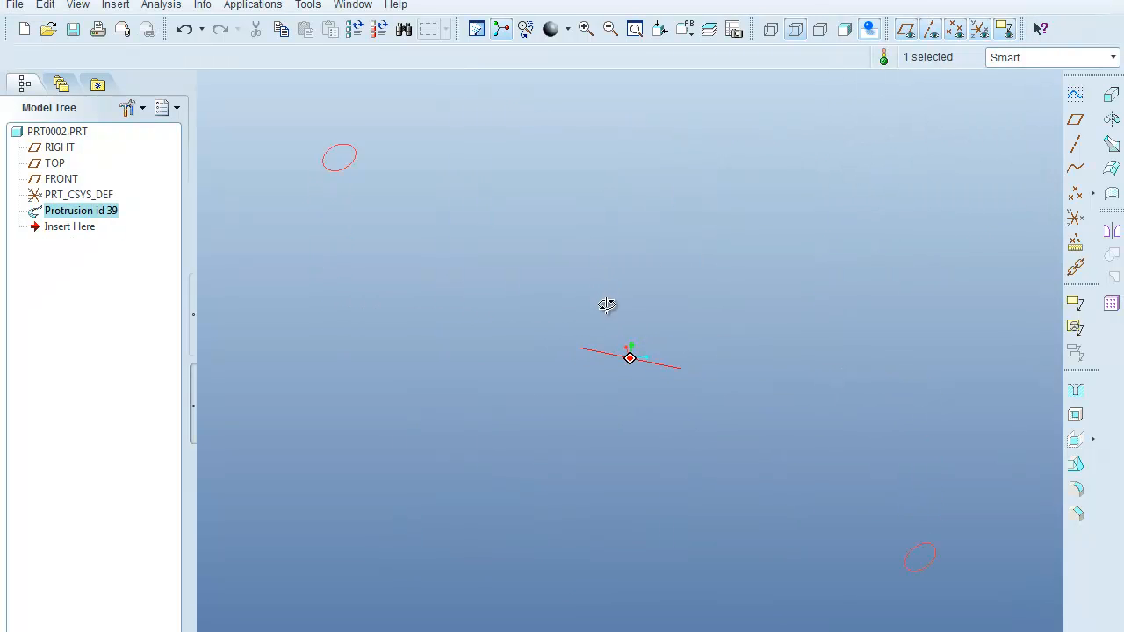
click(769, 29)
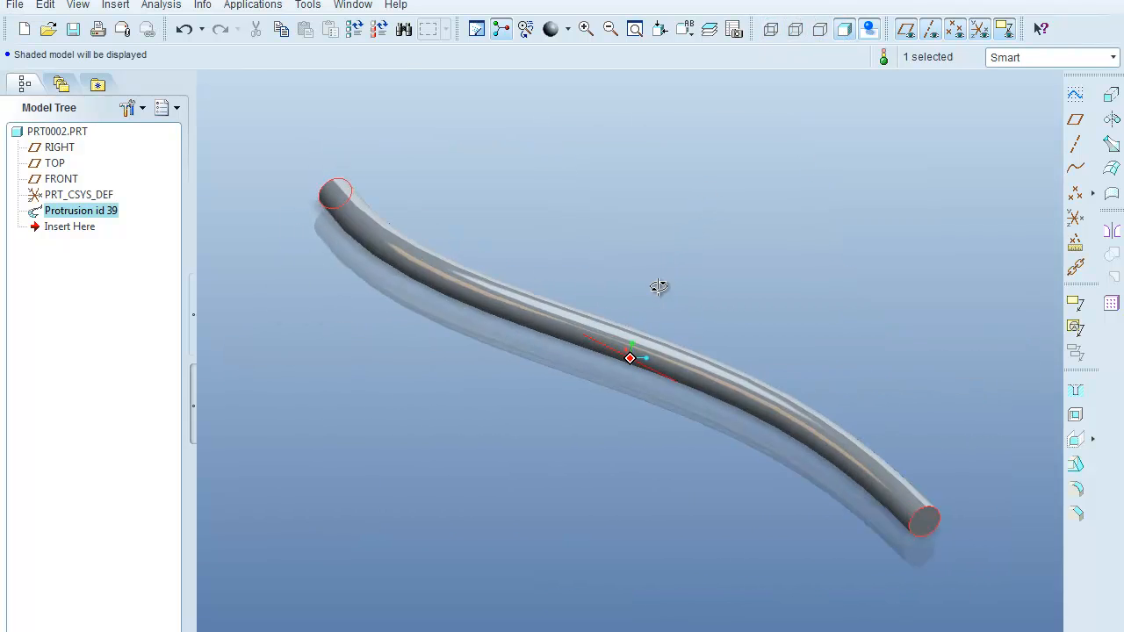
drag(658, 288, 537, 303)
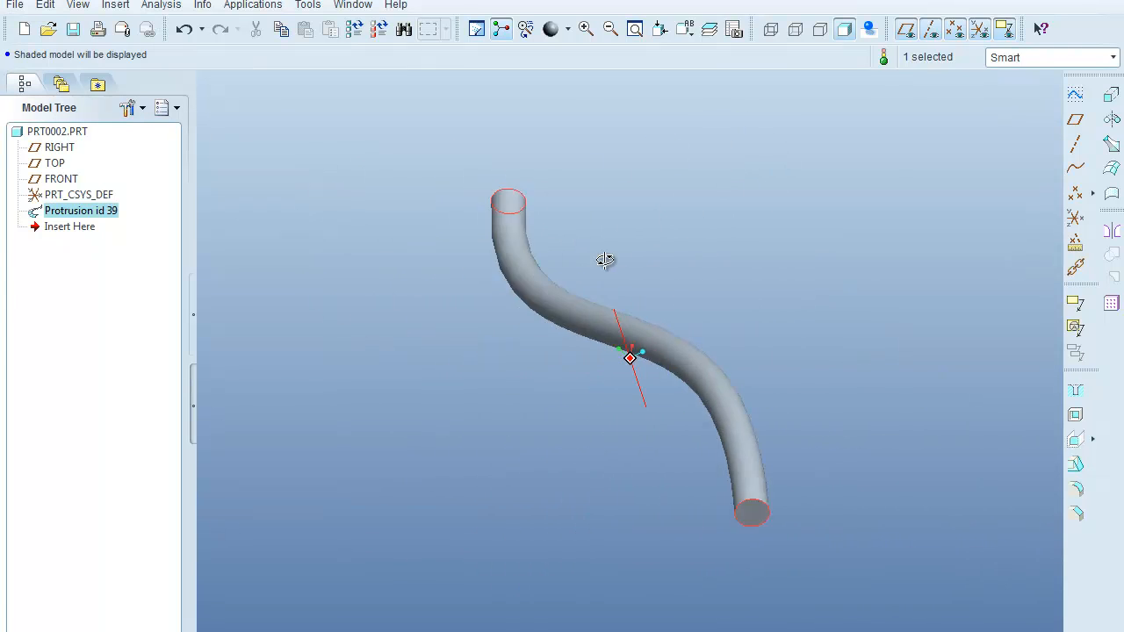
Rotate the shaded tube to a diagonal view with datum planes showing
drag(605, 260, 499, 265)
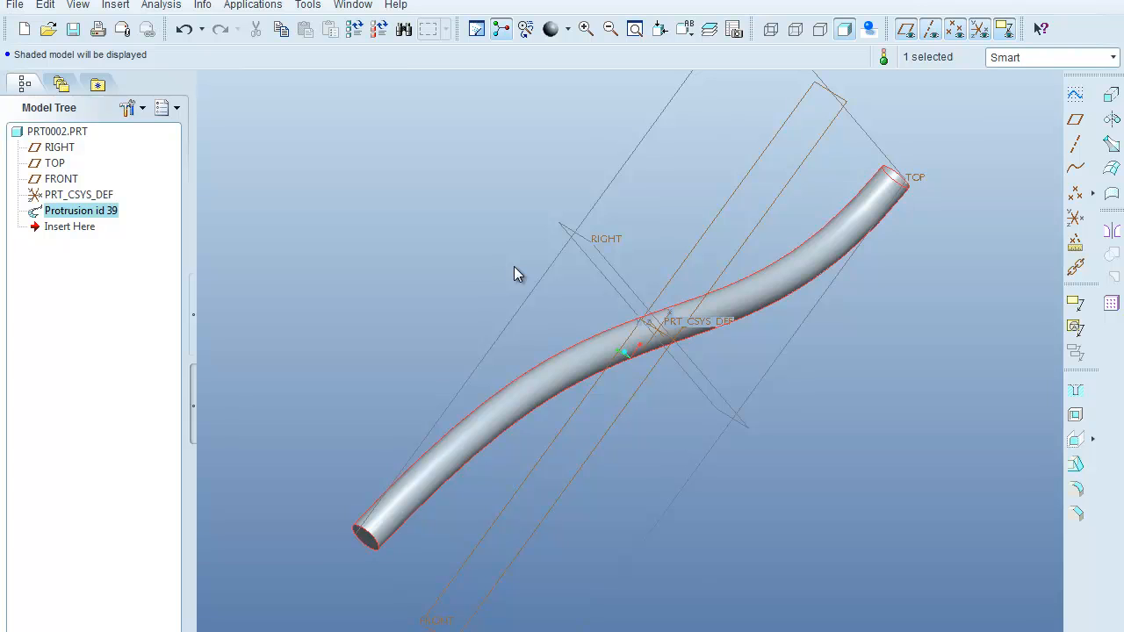
mouse_move(463, 239)
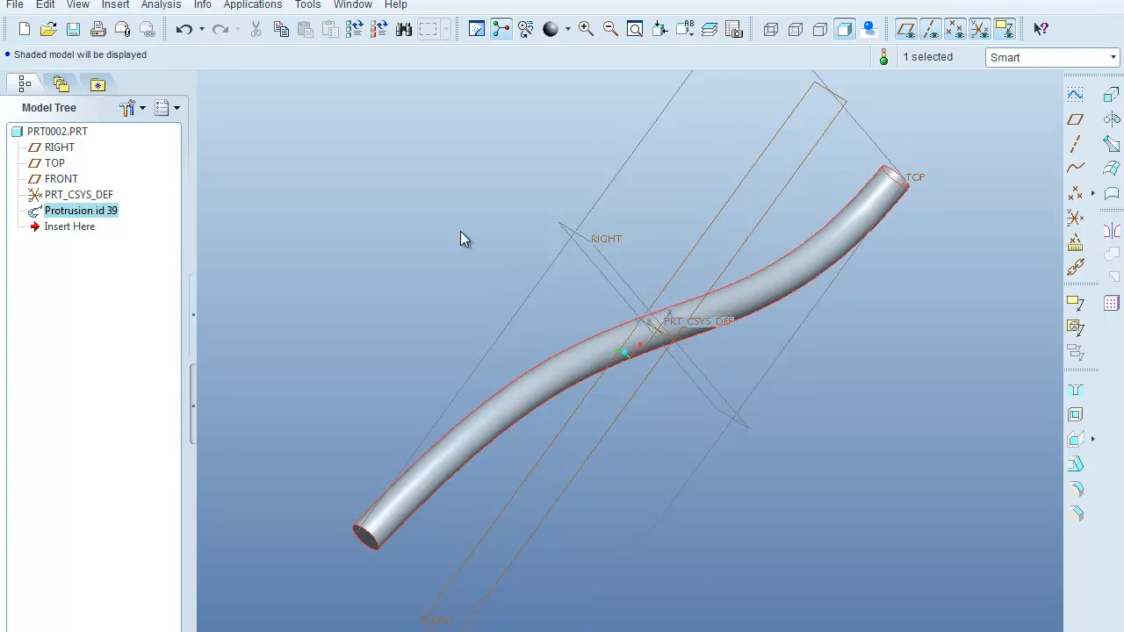
Delete Protrusion id 39 from the Model Tree and confirm
right_click(81, 210)
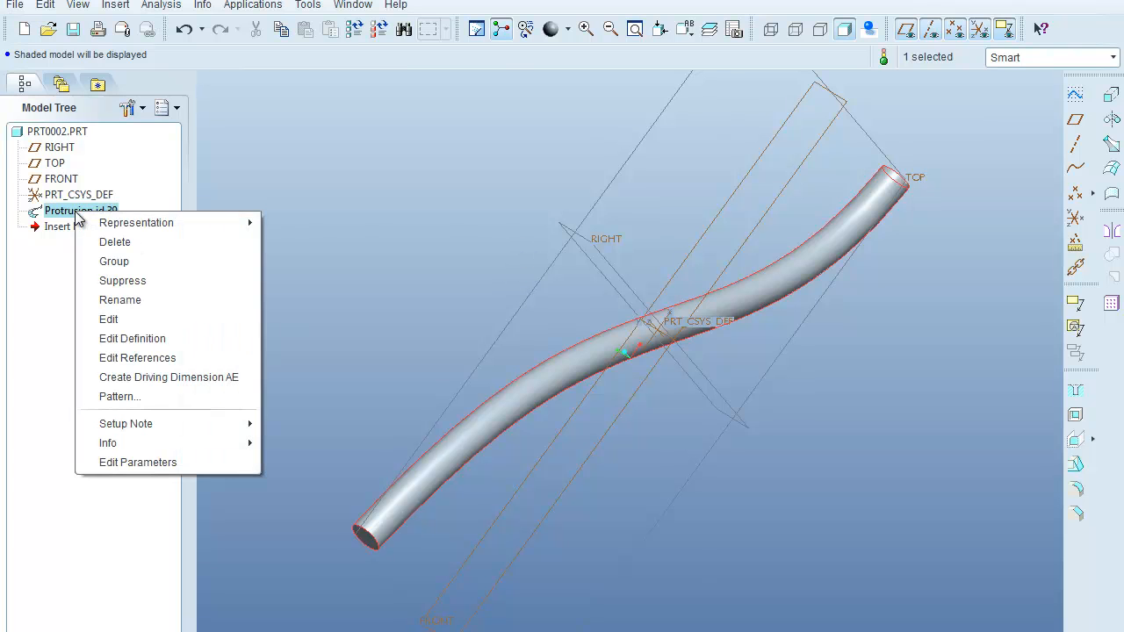
mouse_move(123, 281)
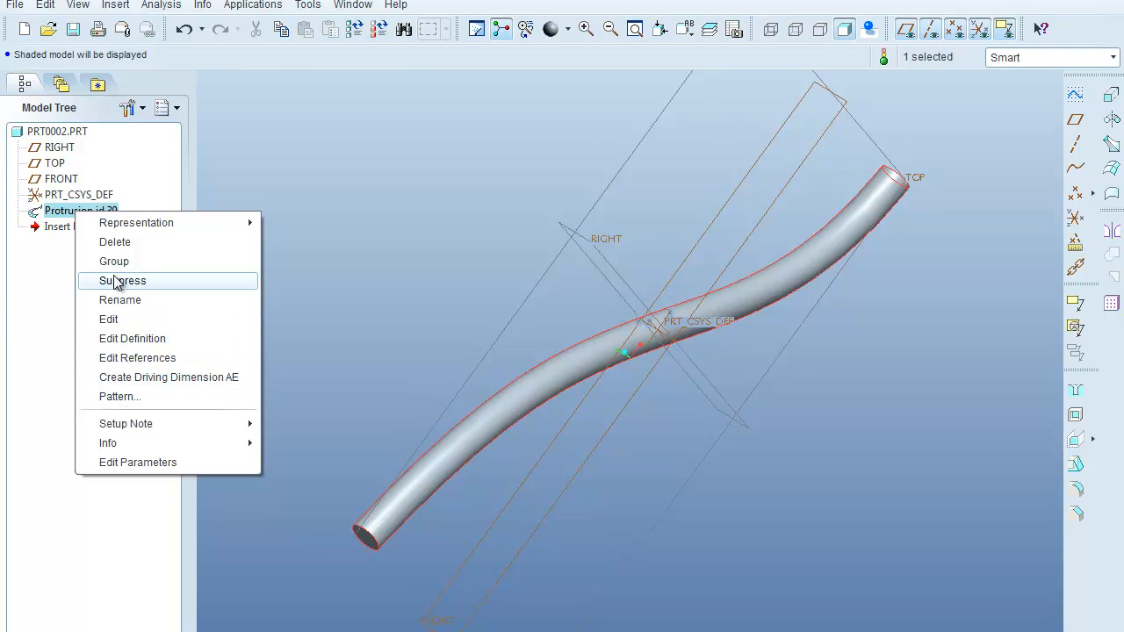
click(116, 243)
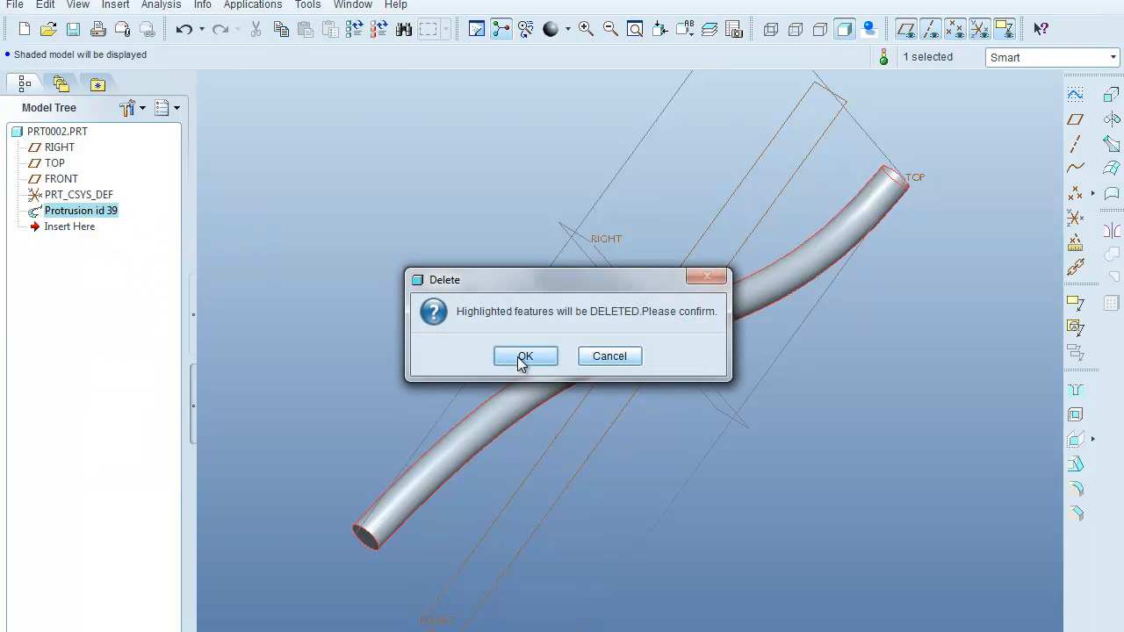
click(523, 355)
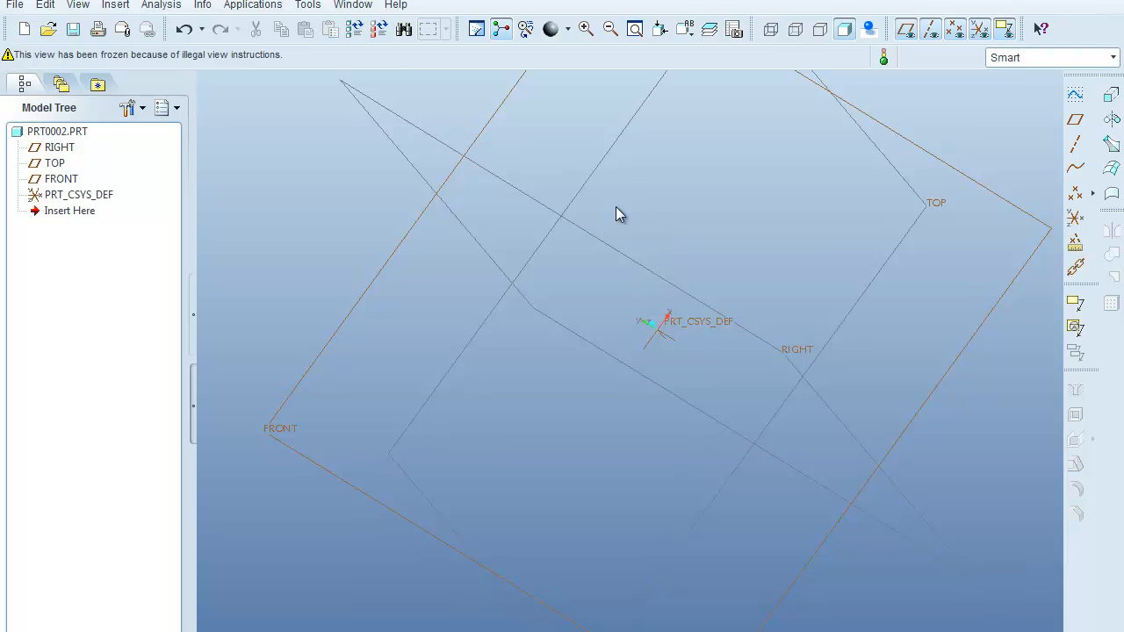
mouse_move(92, 21)
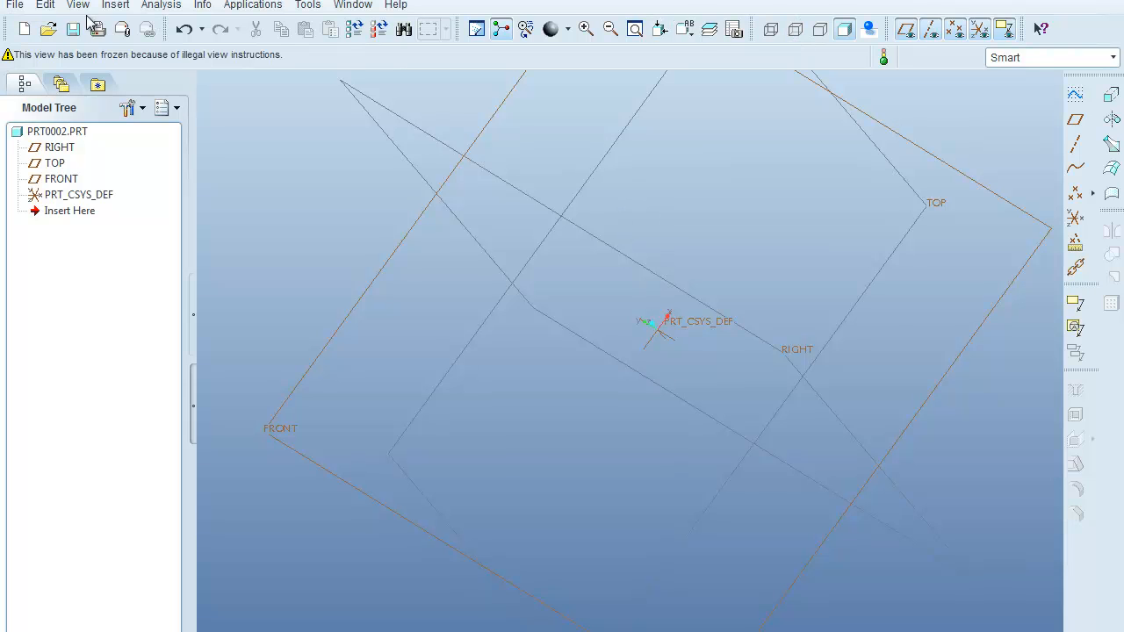
Start a new swept protrusion and choose to sketch its trajectory
click(116, 5)
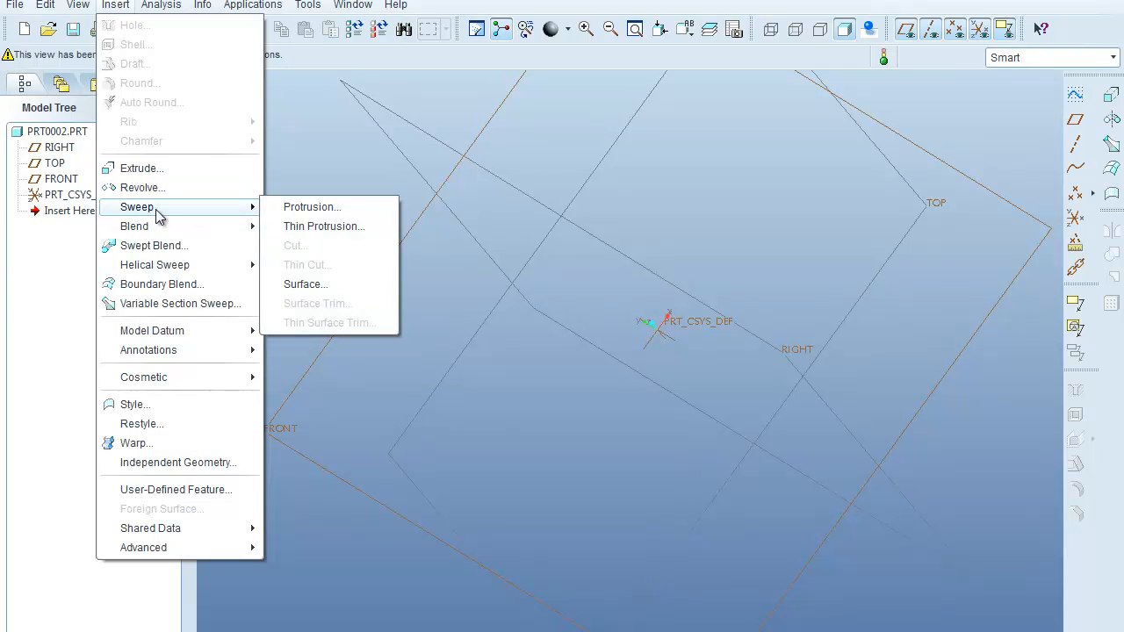
click(311, 207)
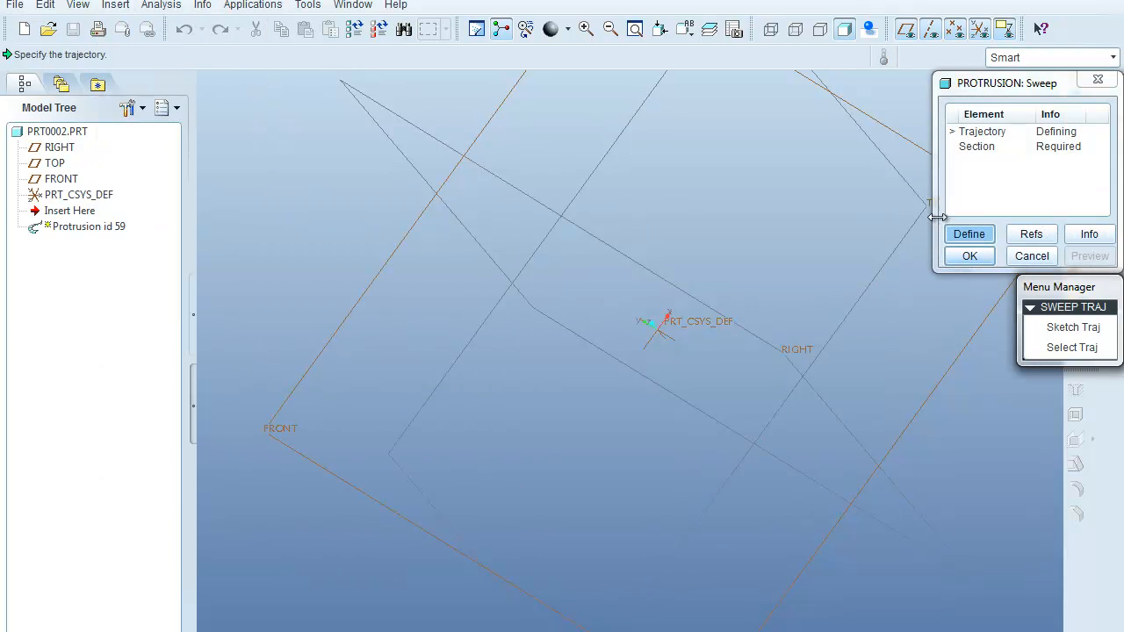
click(1071, 327)
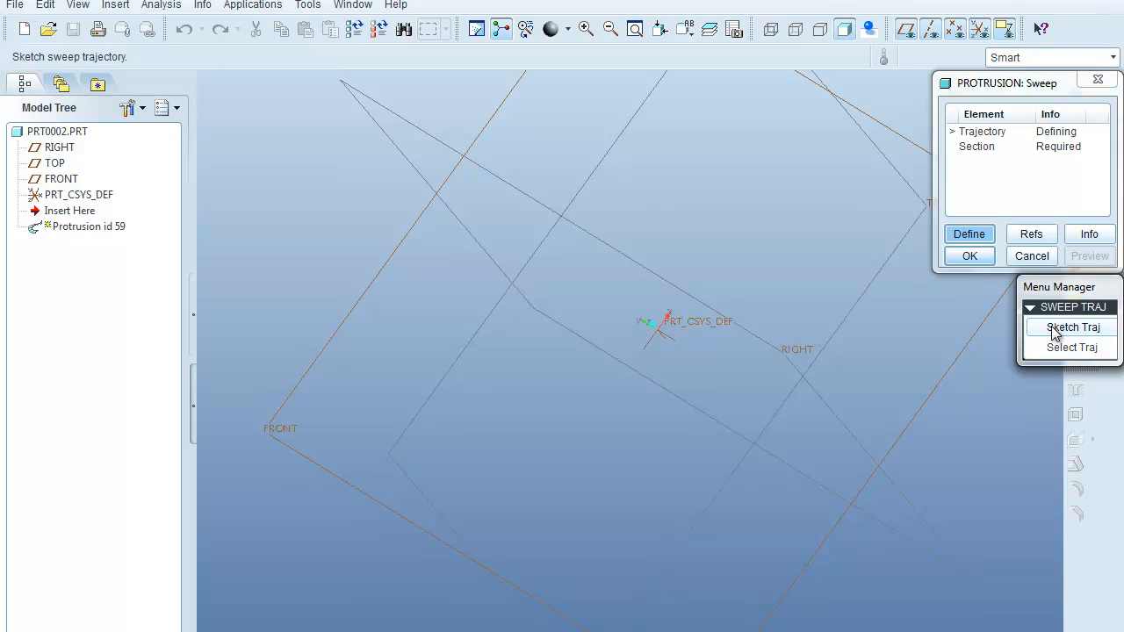
click(1073, 327)
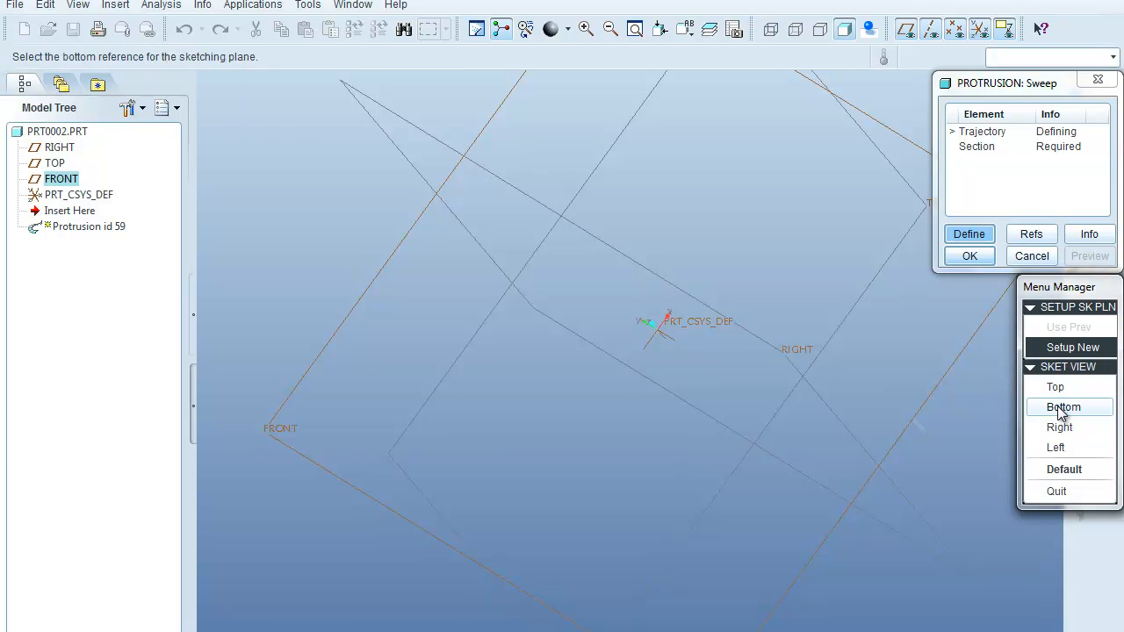
Orient the trajectory sketch with a Bottom reference and default orientation
click(1064, 408)
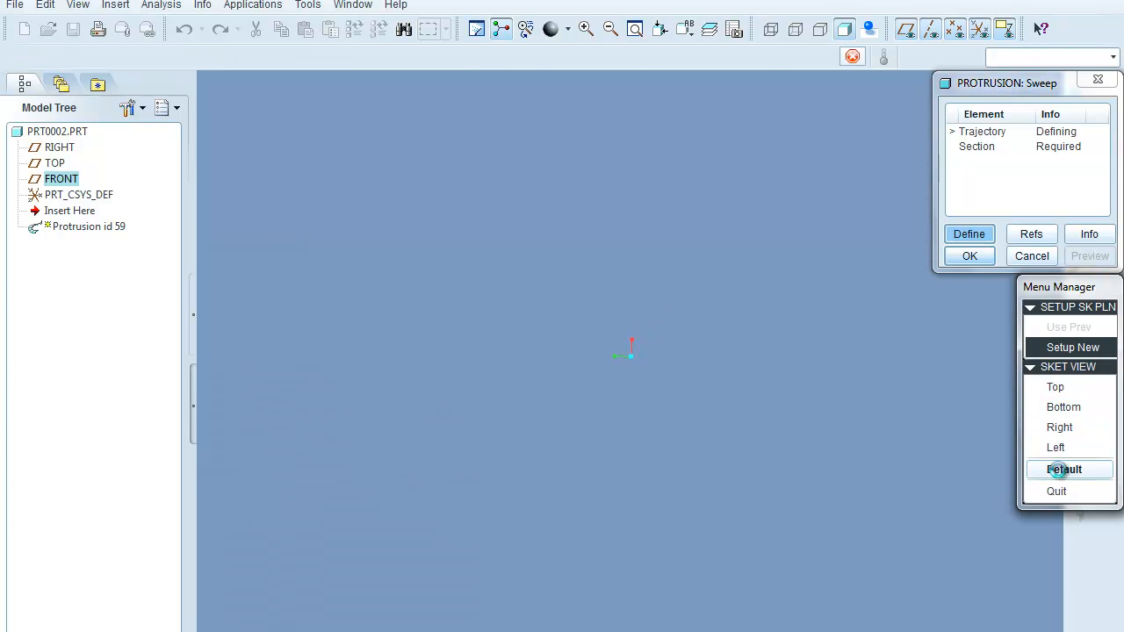
click(1064, 469)
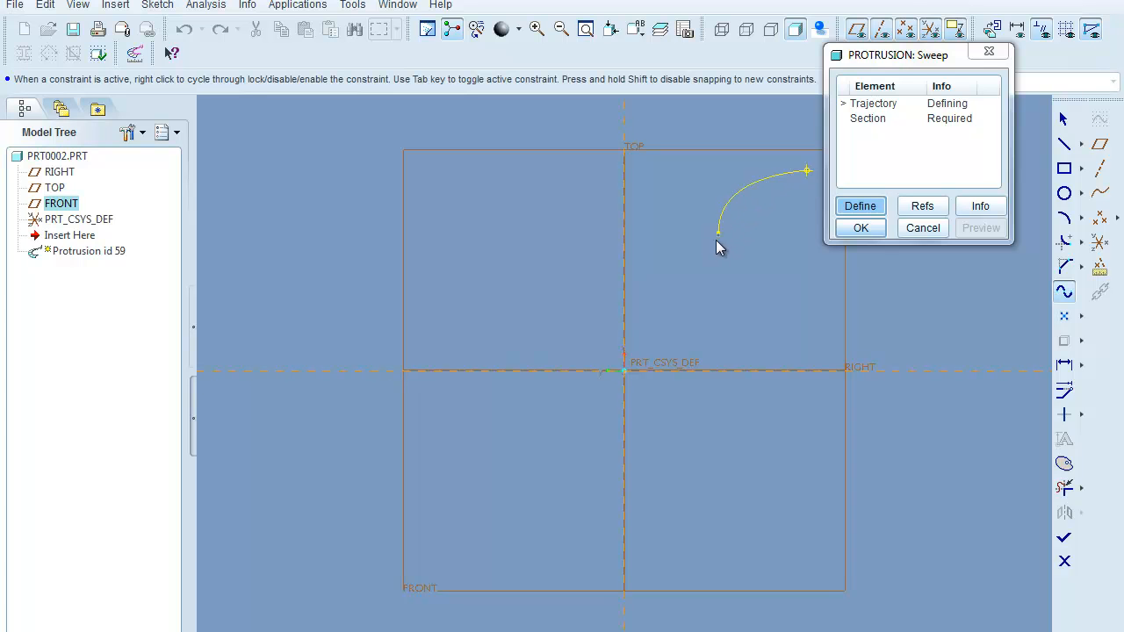
Sketch an S-curve spline from upper right to lower left and set its end horizontal dimension to 3
drag(719, 248, 571, 423)
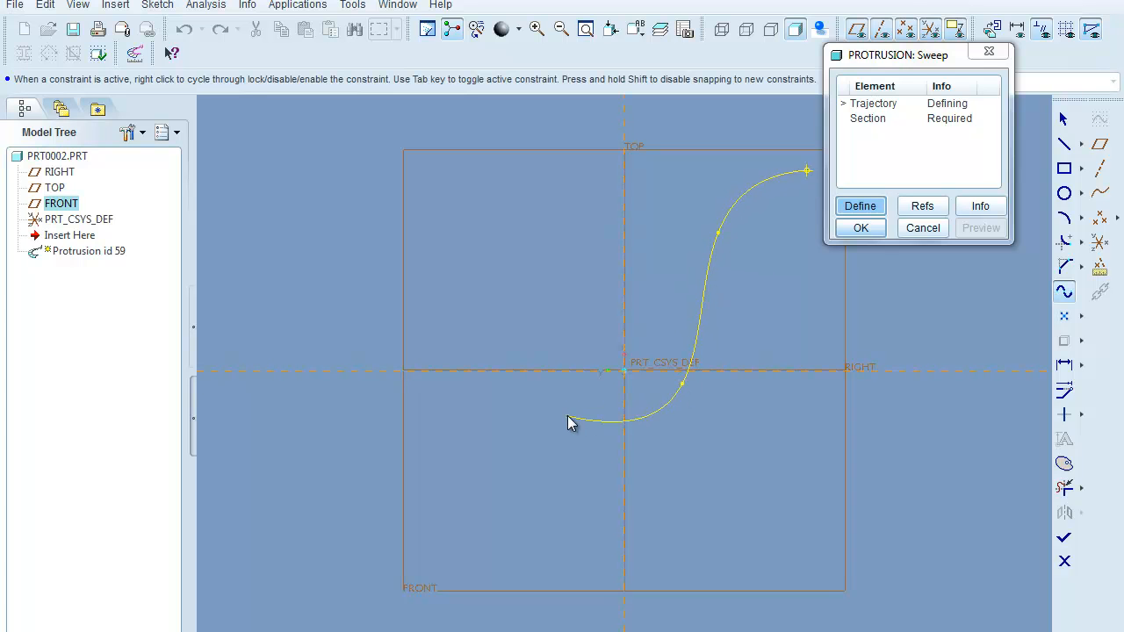
drag(569, 421, 338, 566)
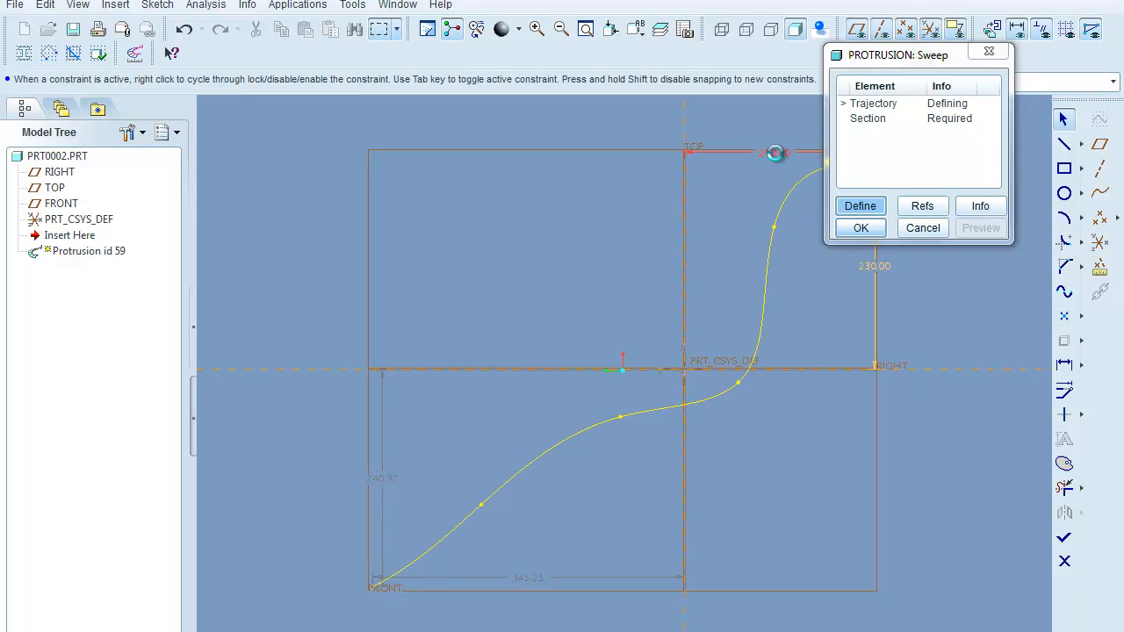
double_click(527, 576)
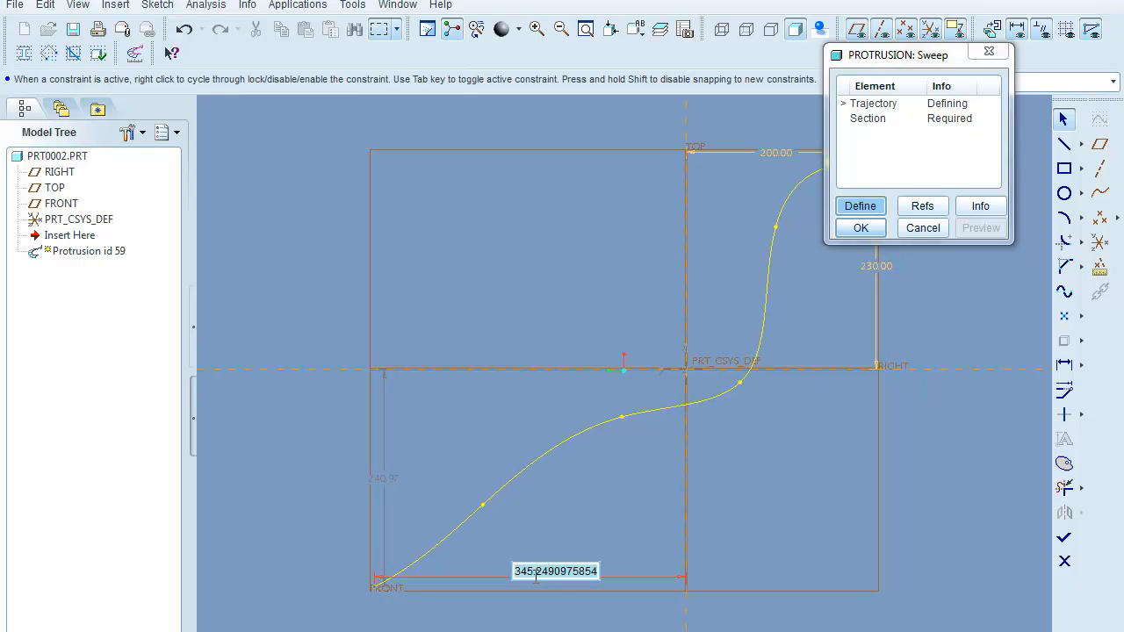
text(3)
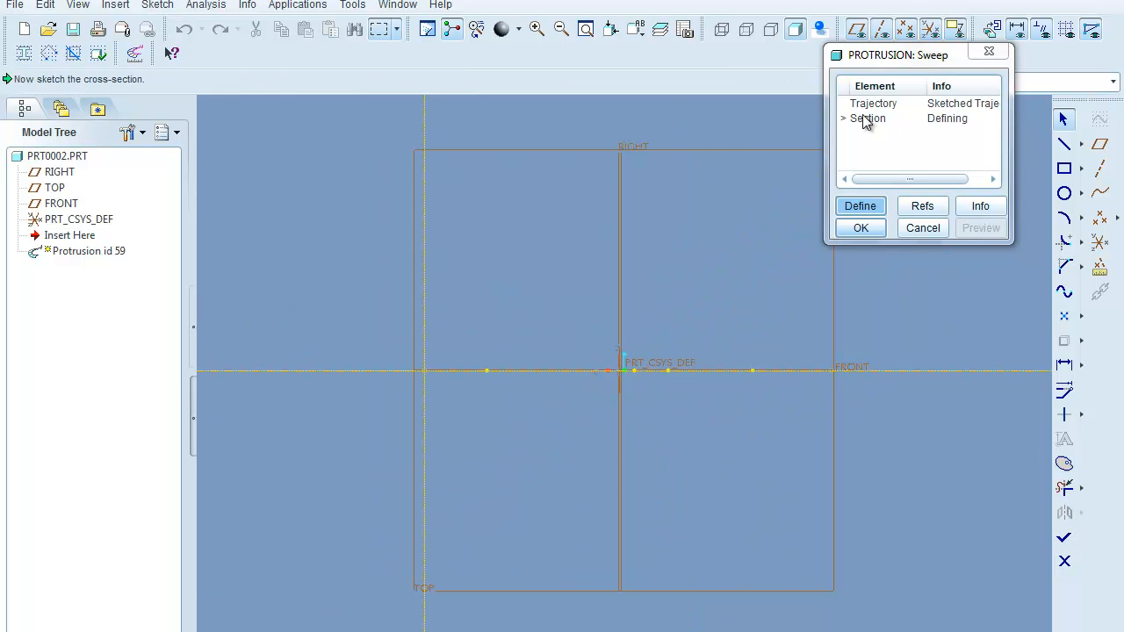
mouse_move(418, 307)
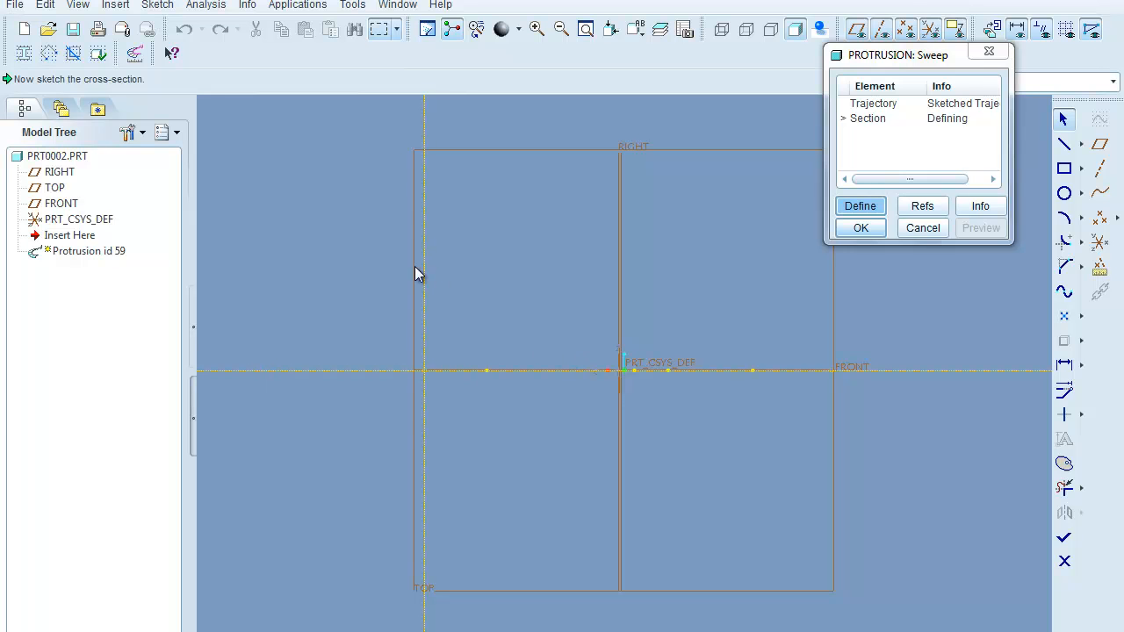
mouse_move(481, 426)
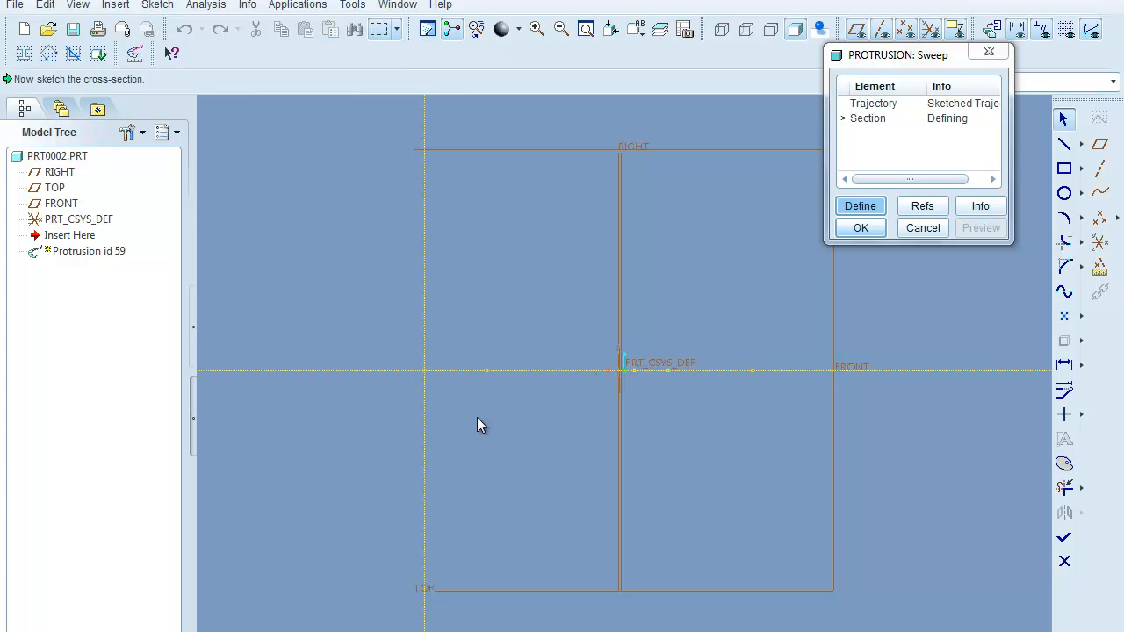
mouse_move(1064, 168)
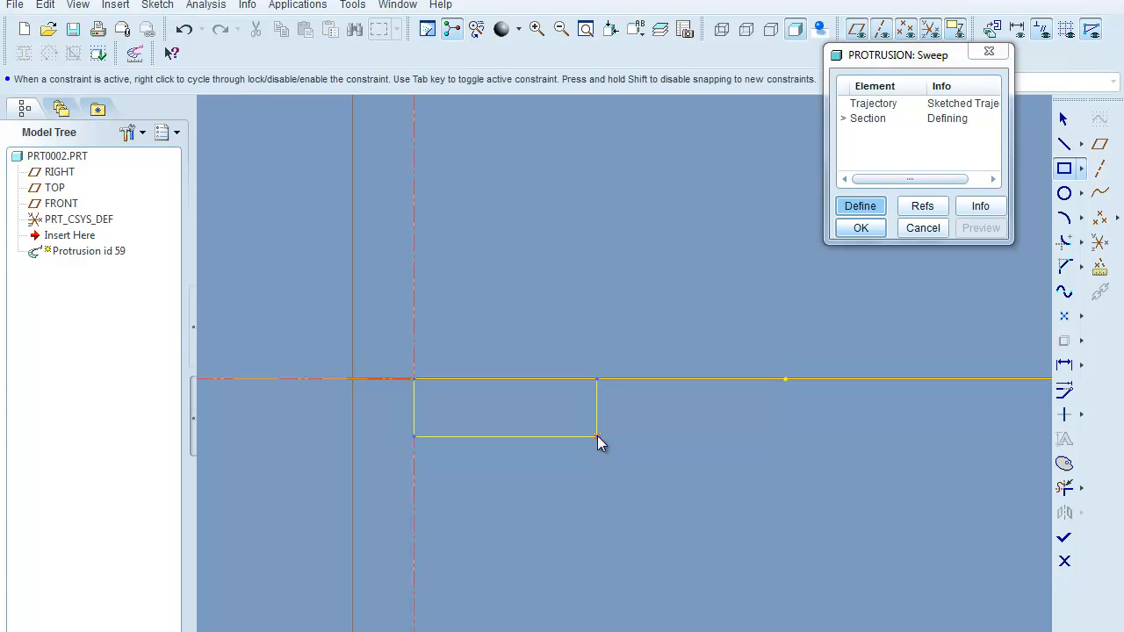
mouse_move(1022, 271)
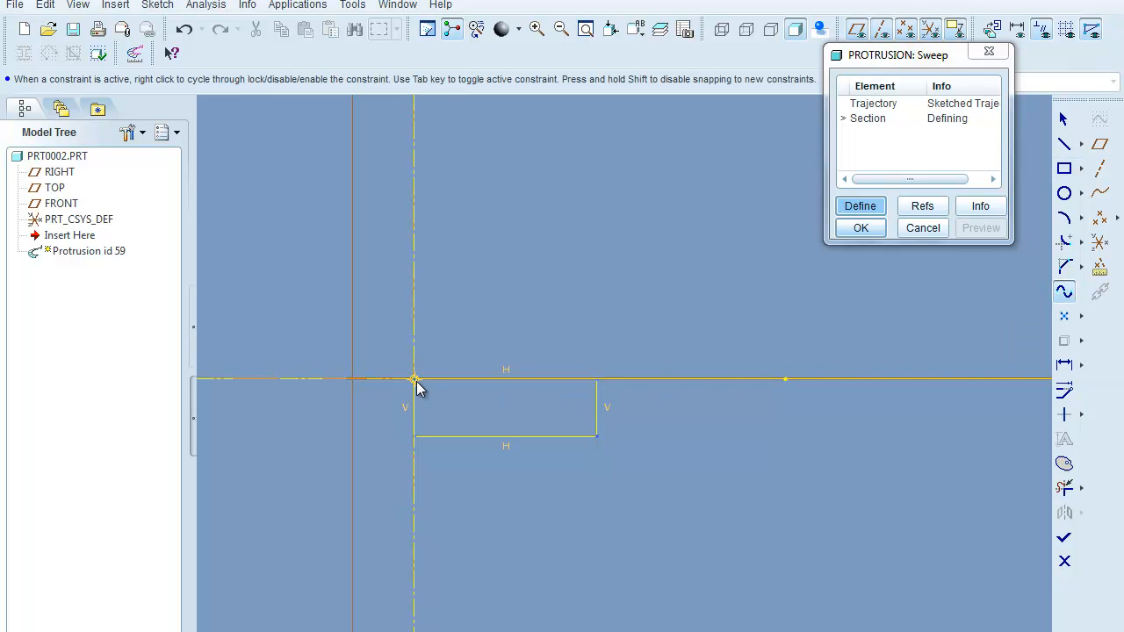
Shape the wavy spline boundary of the section and accept the completed cross-section sketch
drag(415, 379, 562, 413)
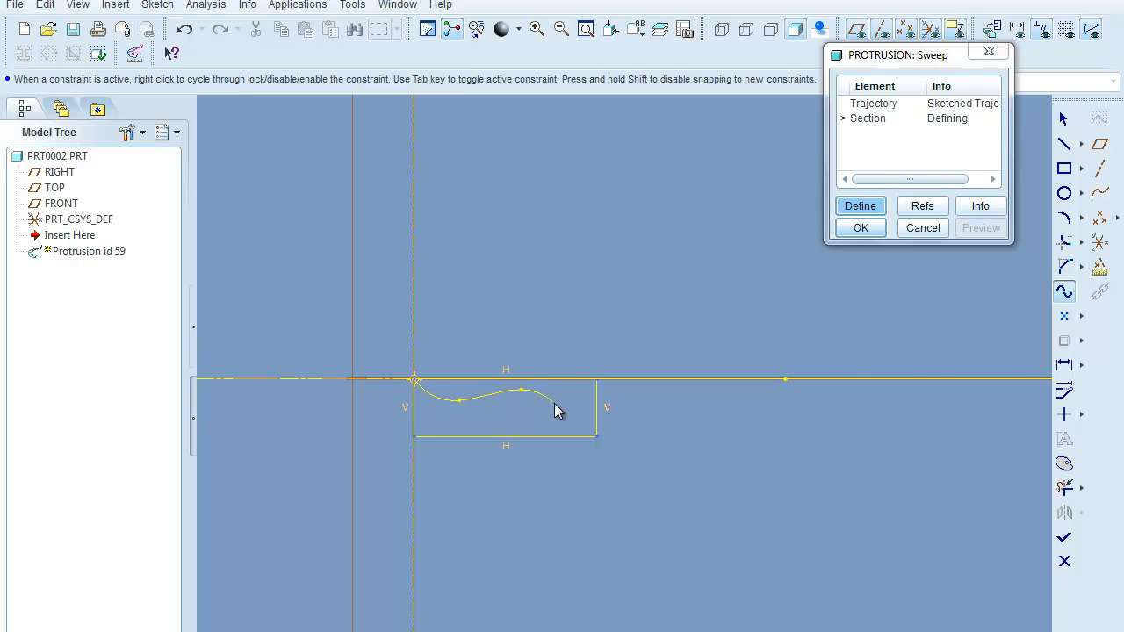
drag(558, 408, 597, 383)
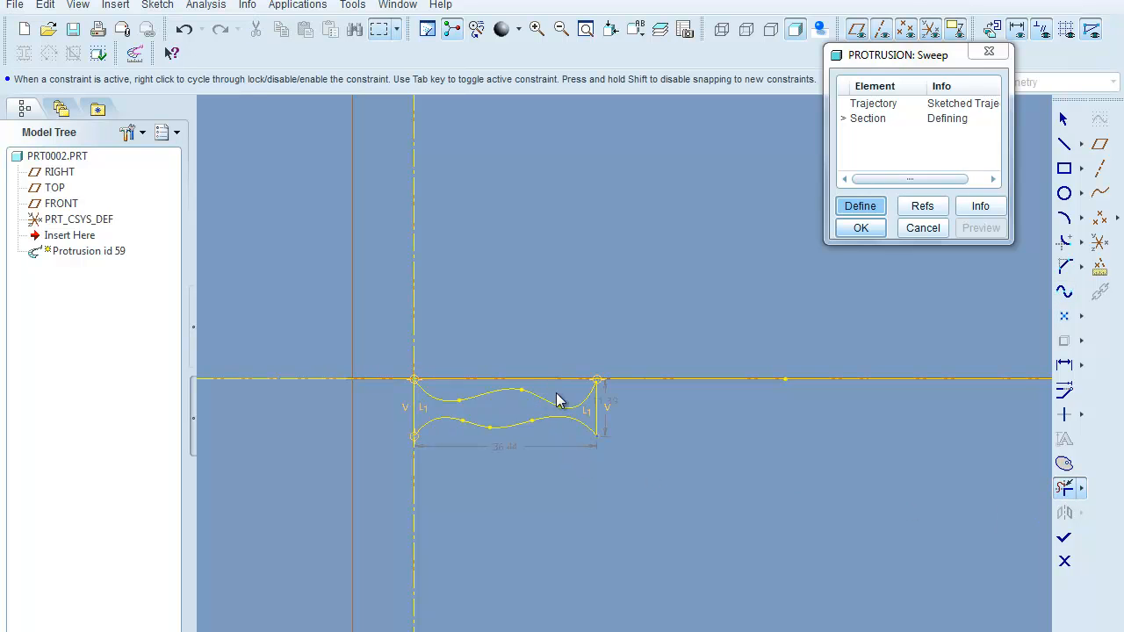
click(431, 431)
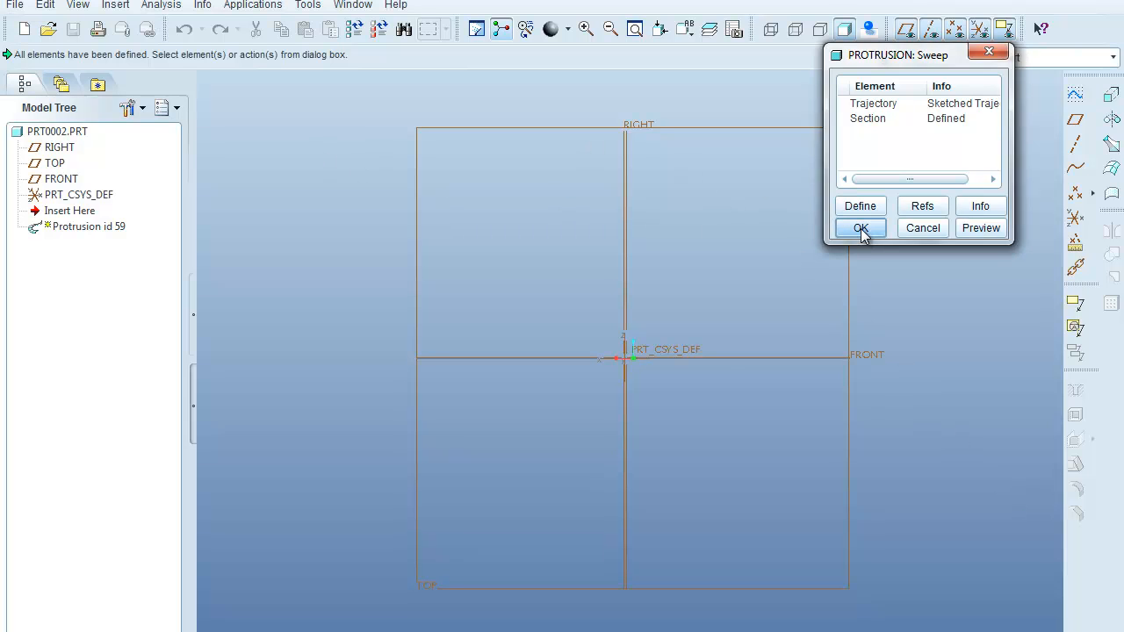
Confirm the Sweep protrusion to build the ribbon-like solid along the S-shaped trajectory
click(861, 229)
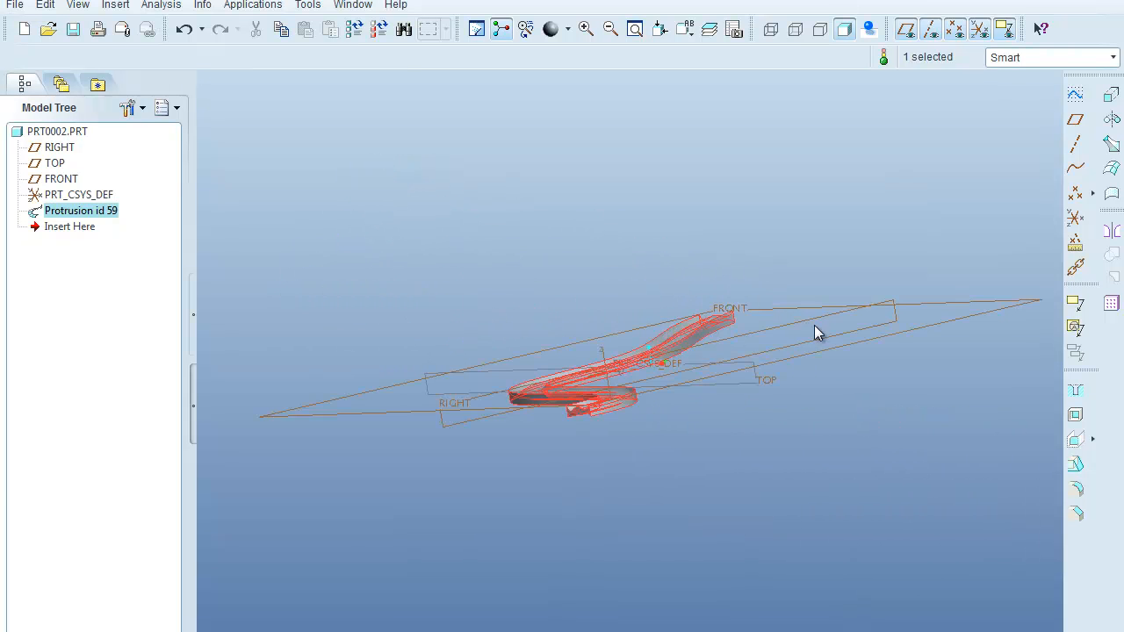
Orbit the shaded model to view the swept ribbon's shape, thickness and side
drag(817, 332, 539, 429)
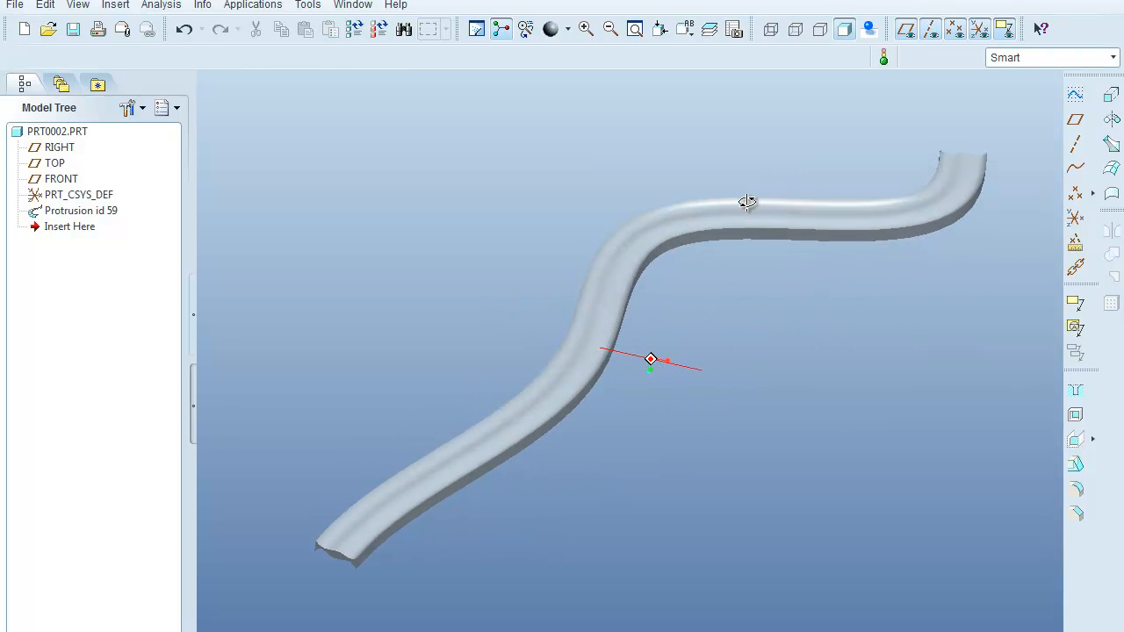
drag(746, 202, 791, 247)
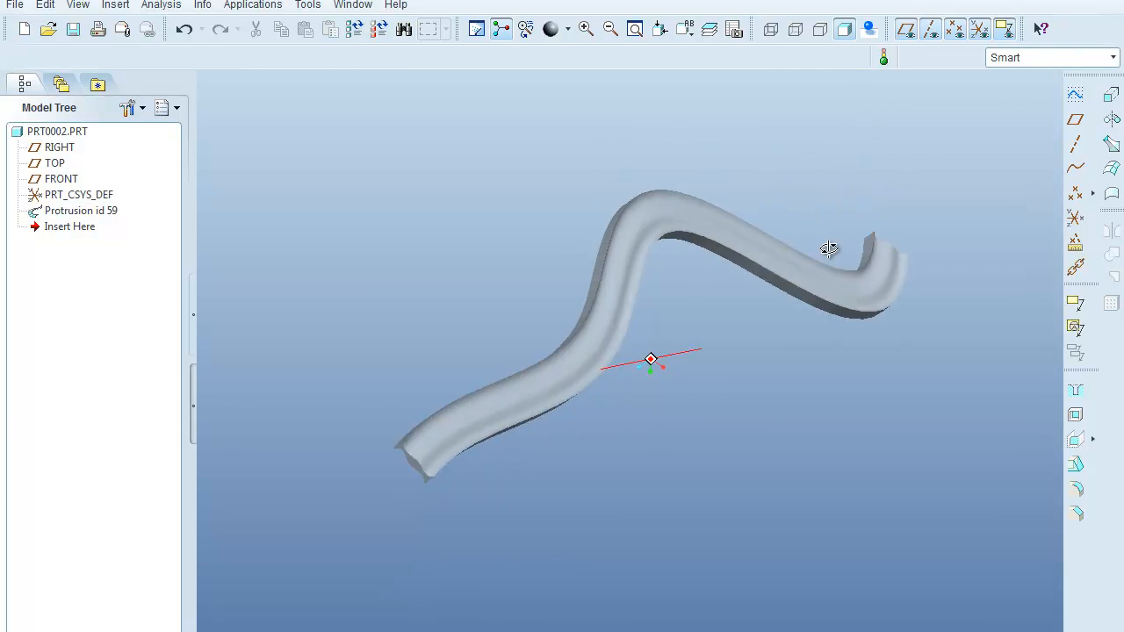
drag(829, 249, 813, 235)
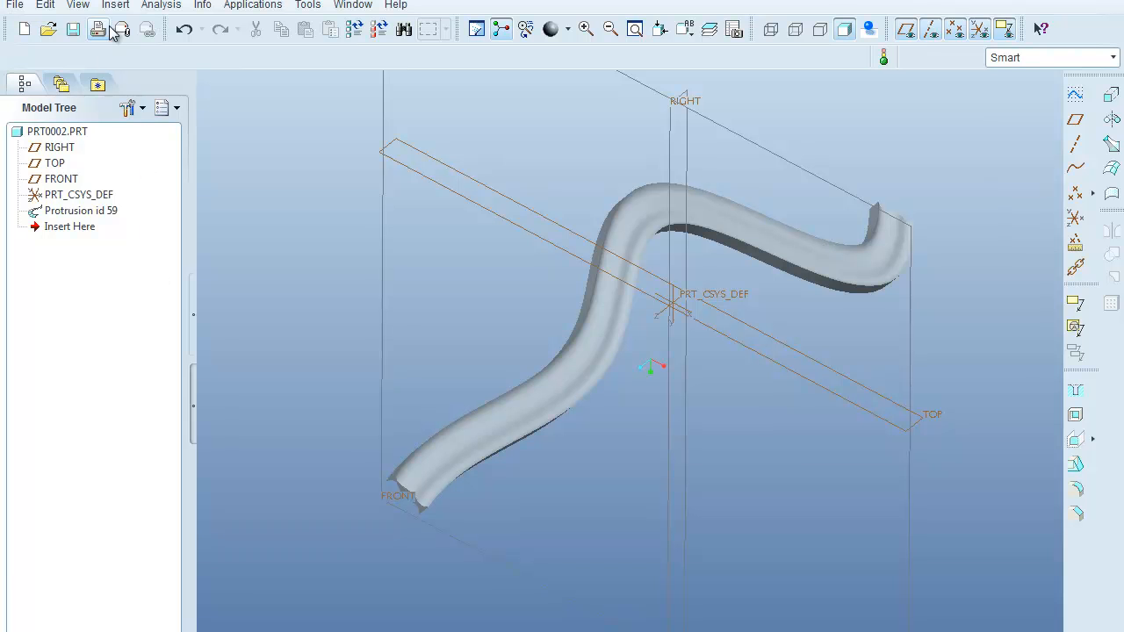
Show the Insert feature list over the model to begin another sweep
click(116, 5)
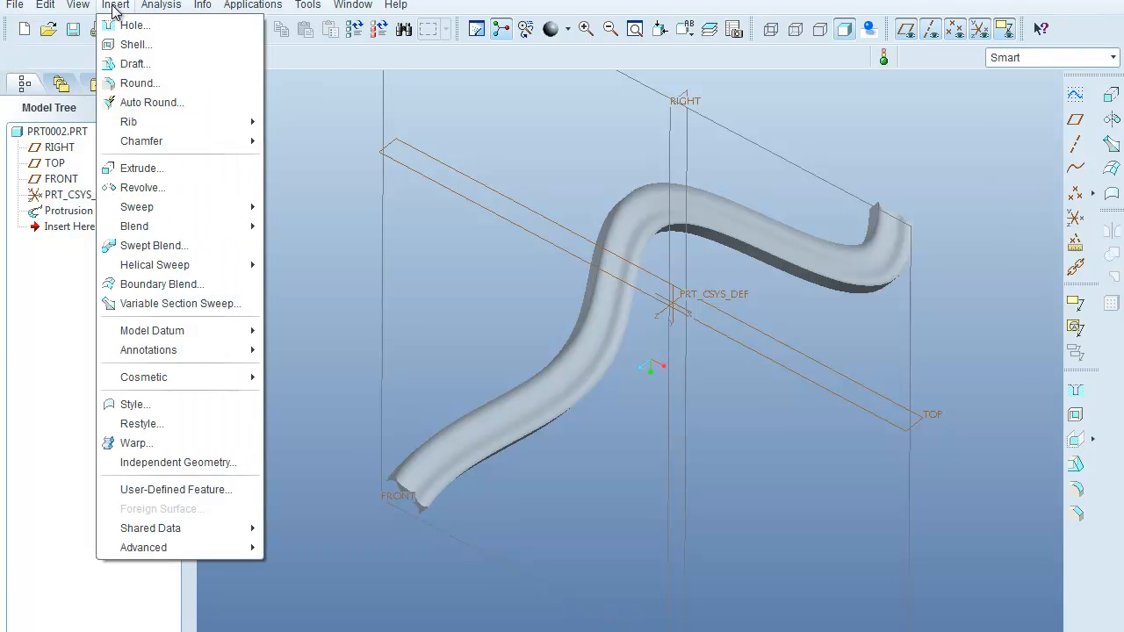
mouse_move(137, 207)
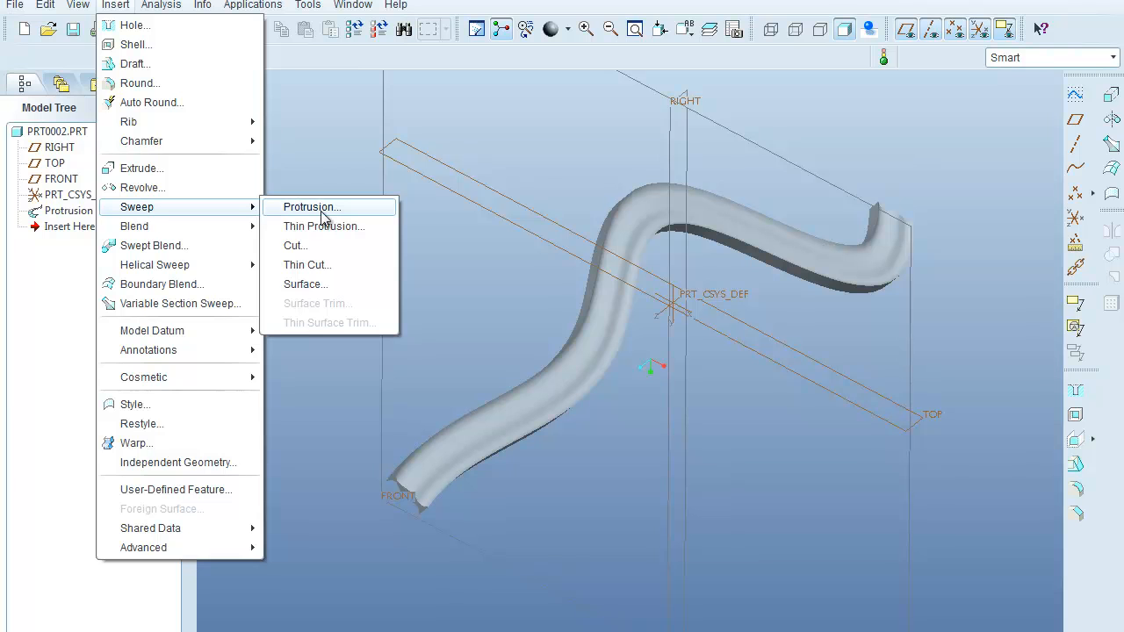
mouse_move(385, 311)
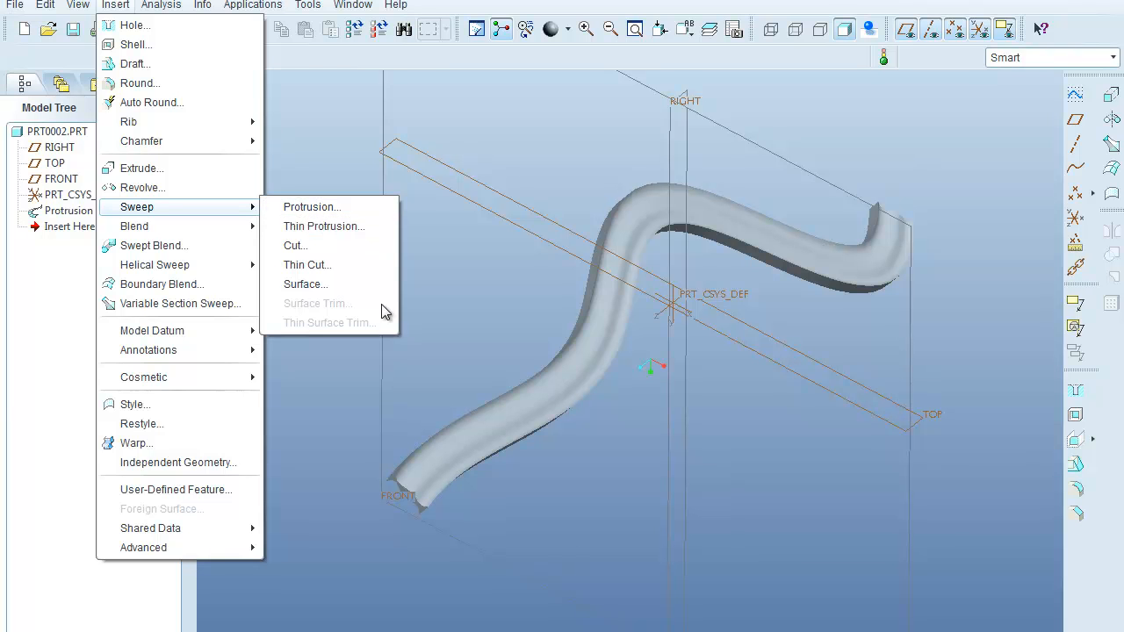